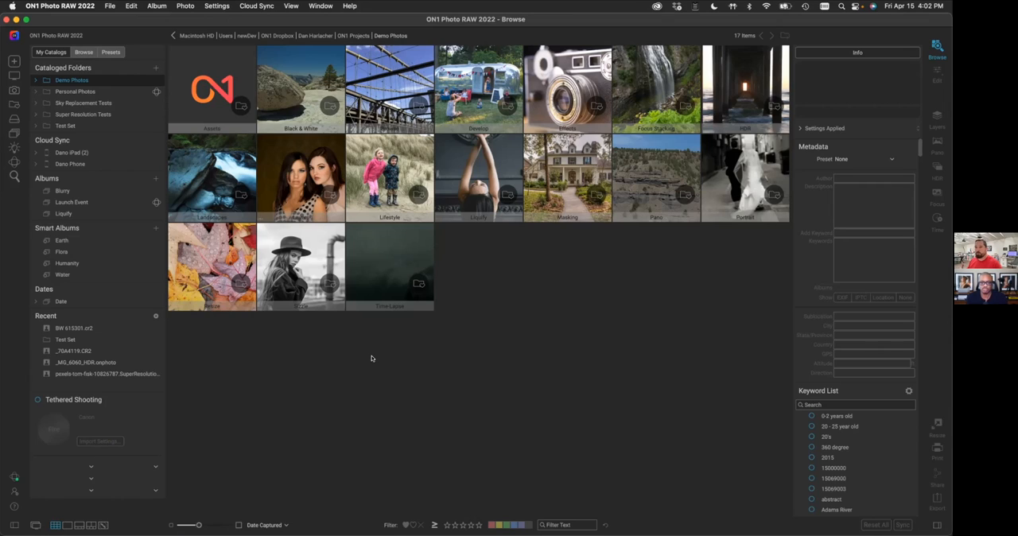
{"action": "mouse_move", "coordinate": [334, 332]}
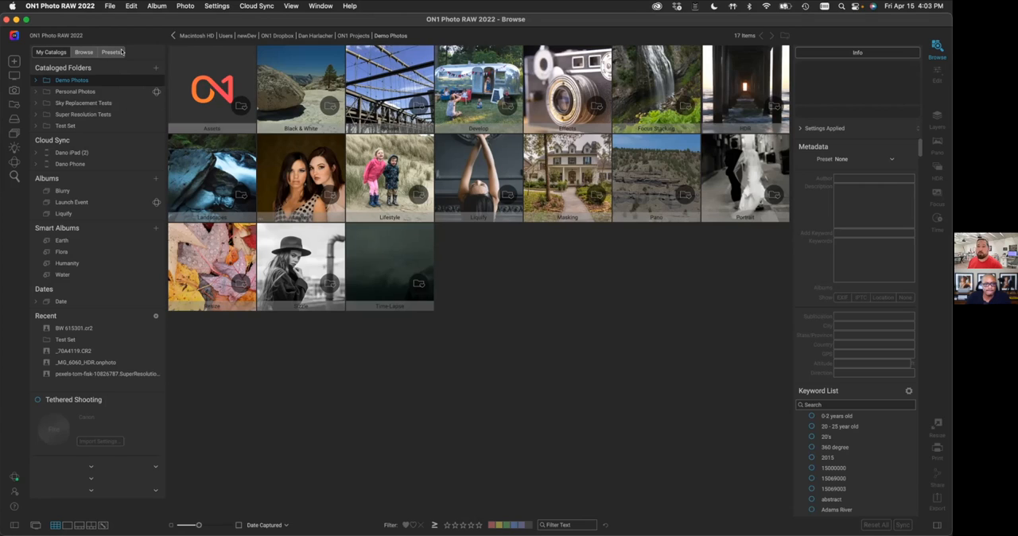
Browse the empty Earth, Flora and Humanity smart albums, then return to Demo Photos.
{"action": "left_click", "coordinate": [83, 52]}
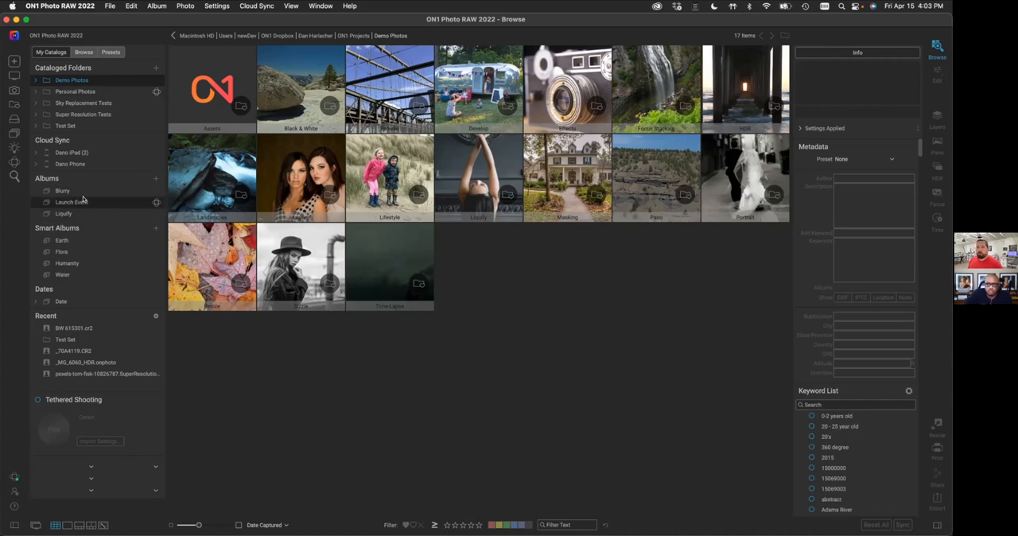
{"action": "mouse_move", "coordinate": [71, 202]}
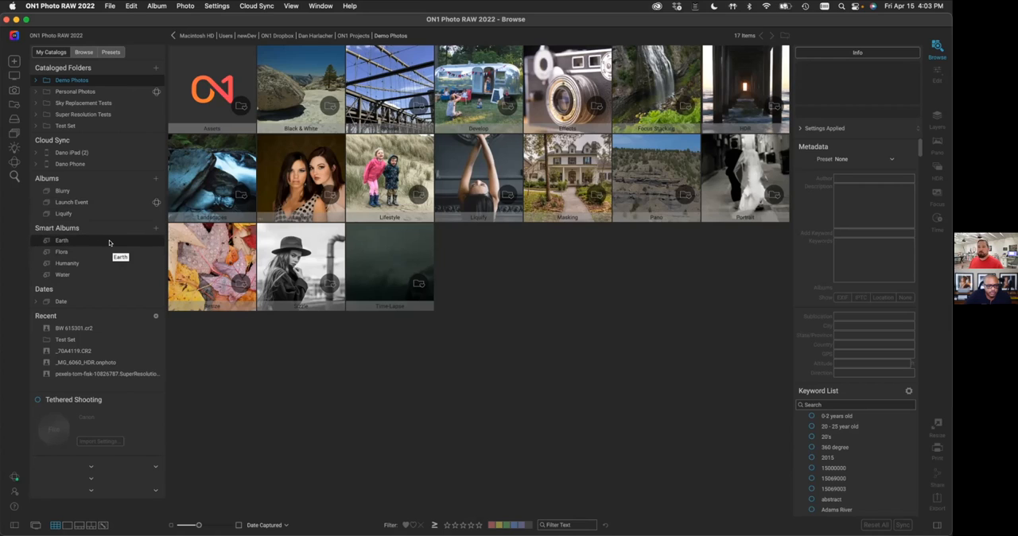
{"action": "mouse_move", "coordinate": [233, 333]}
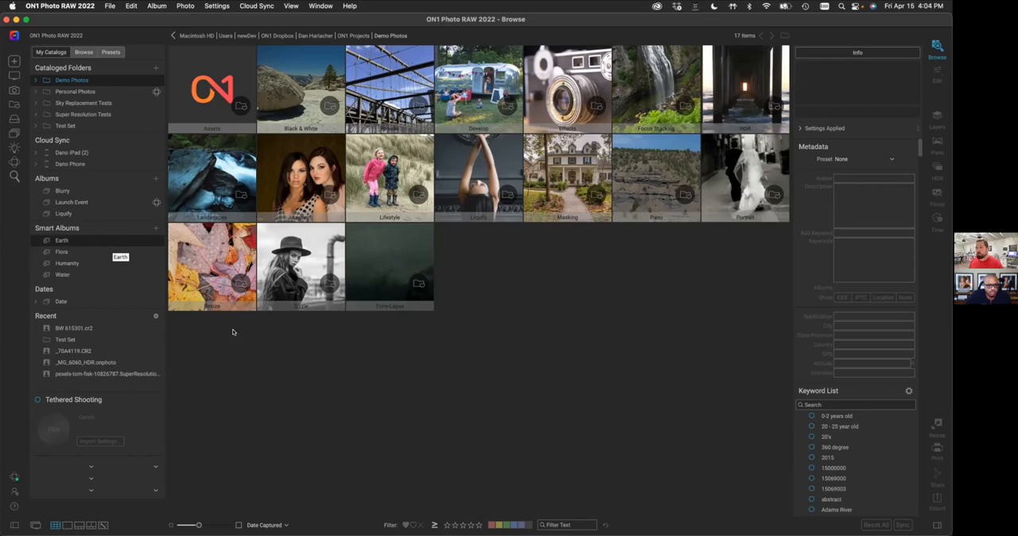
{"action": "mouse_move", "coordinate": [265, 389]}
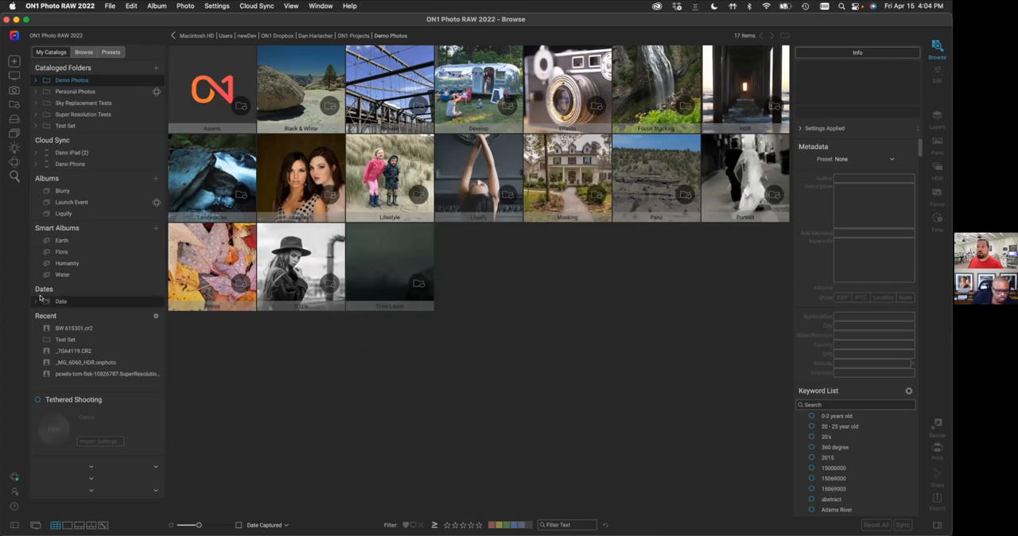
{"action": "mouse_move", "coordinate": [101, 276]}
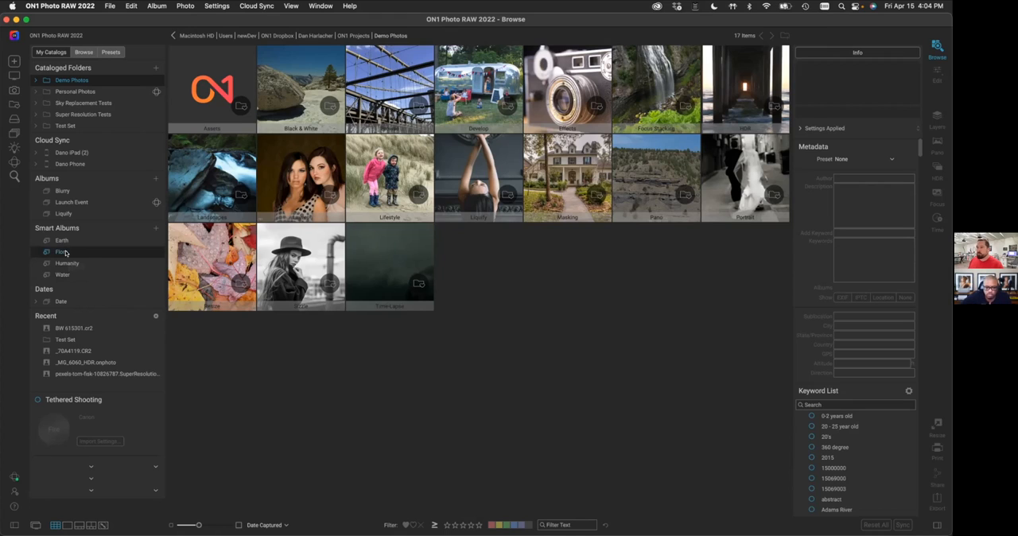
{"action": "left_click", "coordinate": [62, 241]}
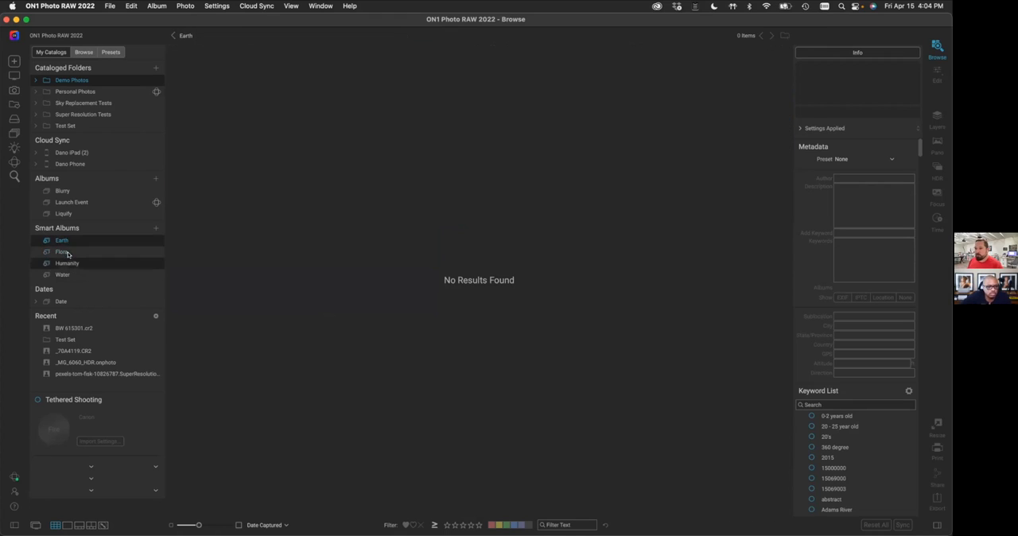
{"action": "left_click", "coordinate": [62, 251]}
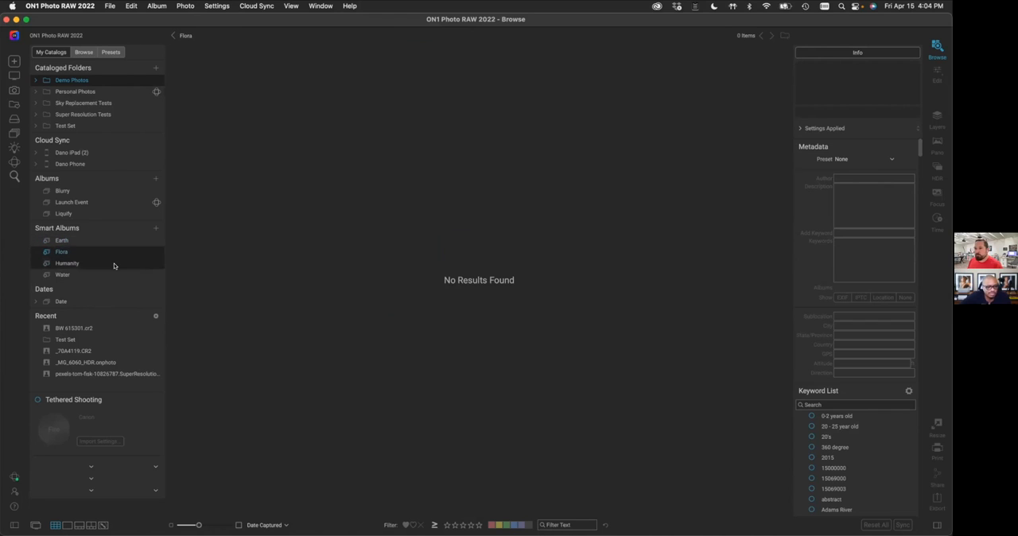
{"action": "left_click", "coordinate": [67, 263]}
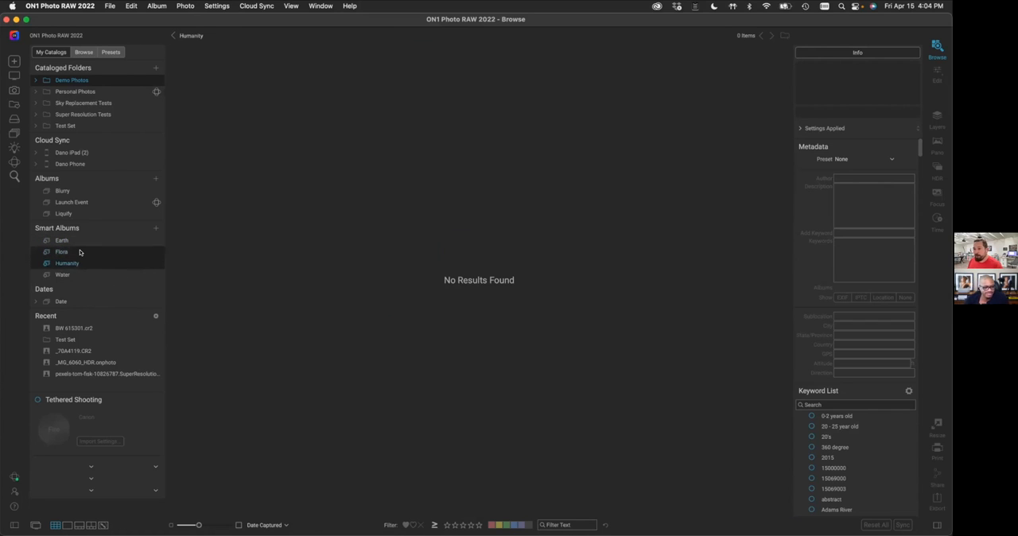
{"action": "left_click", "coordinate": [62, 252]}
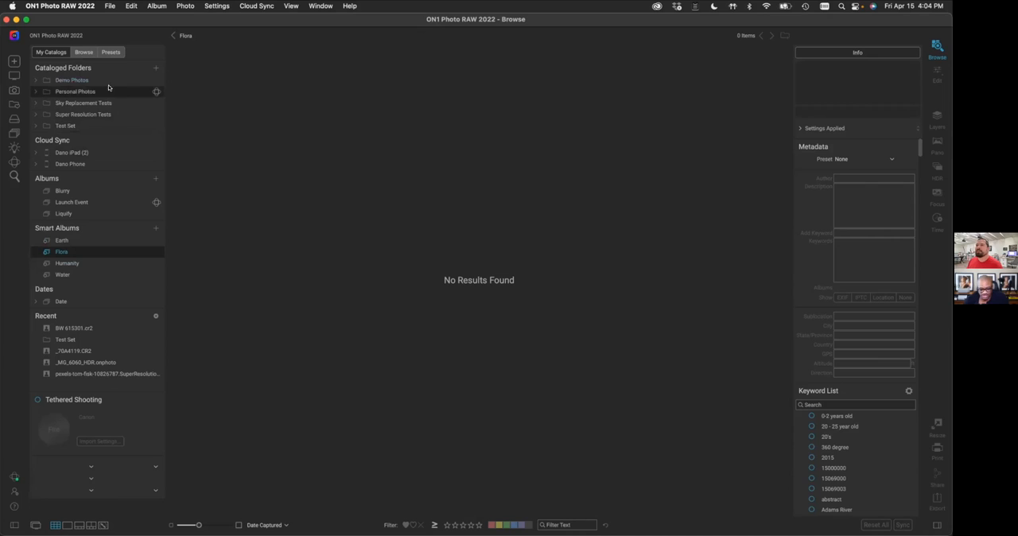
{"action": "left_click", "coordinate": [72, 79]}
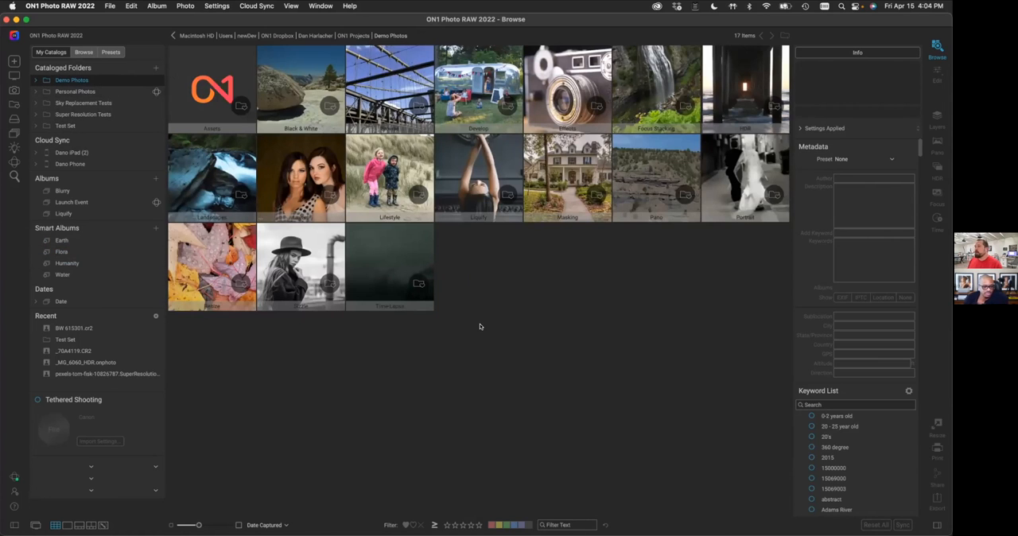
{"action": "mouse_move", "coordinate": [503, 246]}
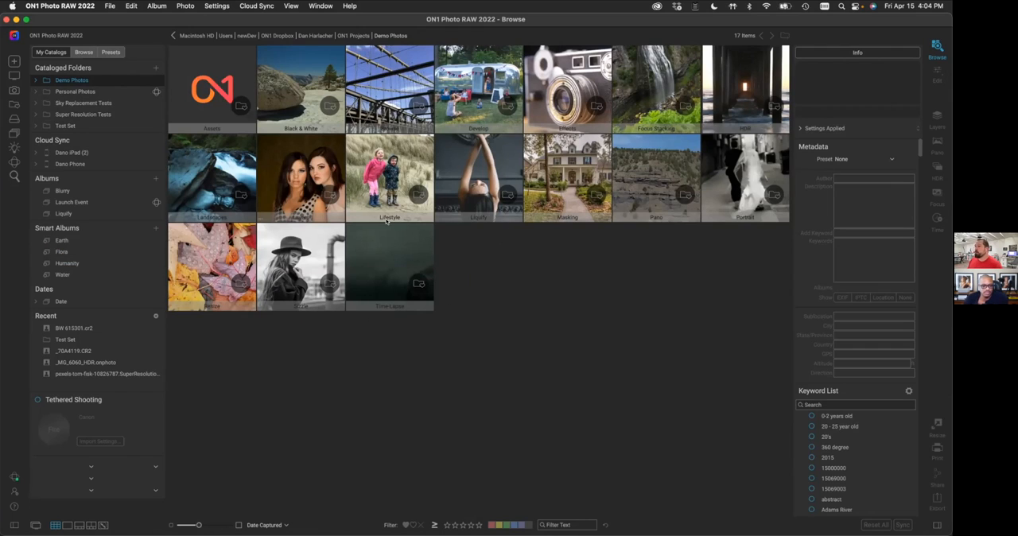
{"action": "mouse_move", "coordinate": [487, 329]}
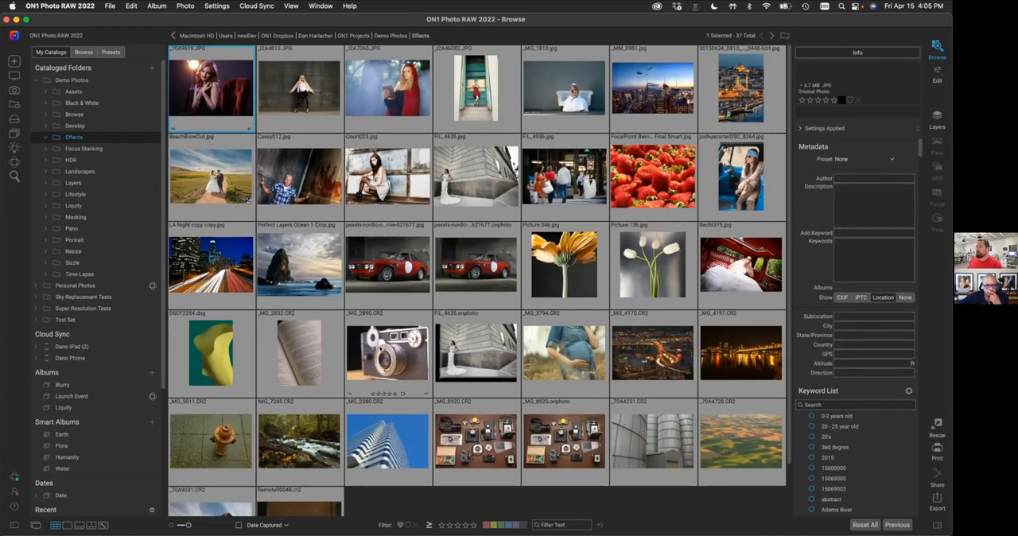
Scroll the browser and view the Court023 photo large.
{"action": "scroll", "scroll_direction": "down", "scroll_amount": 3}
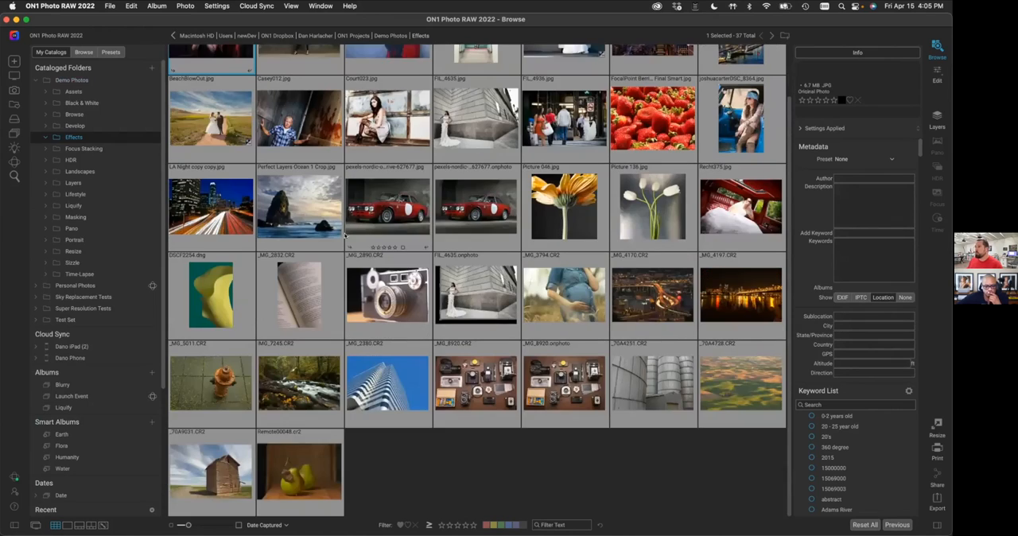
{"action": "scroll", "scroll_direction": "down", "scroll_amount": 3}
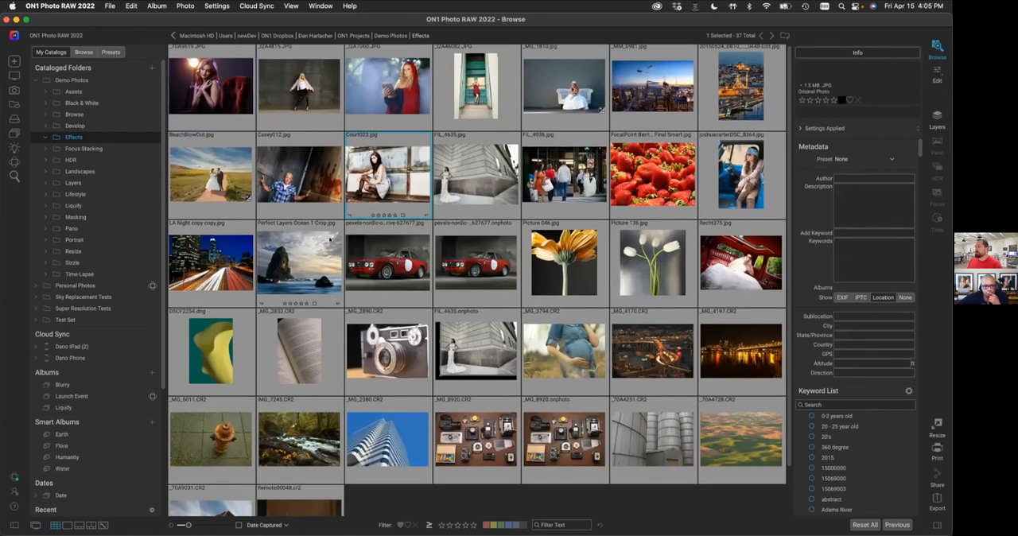
{"action": "double_click", "coordinate": [387, 173]}
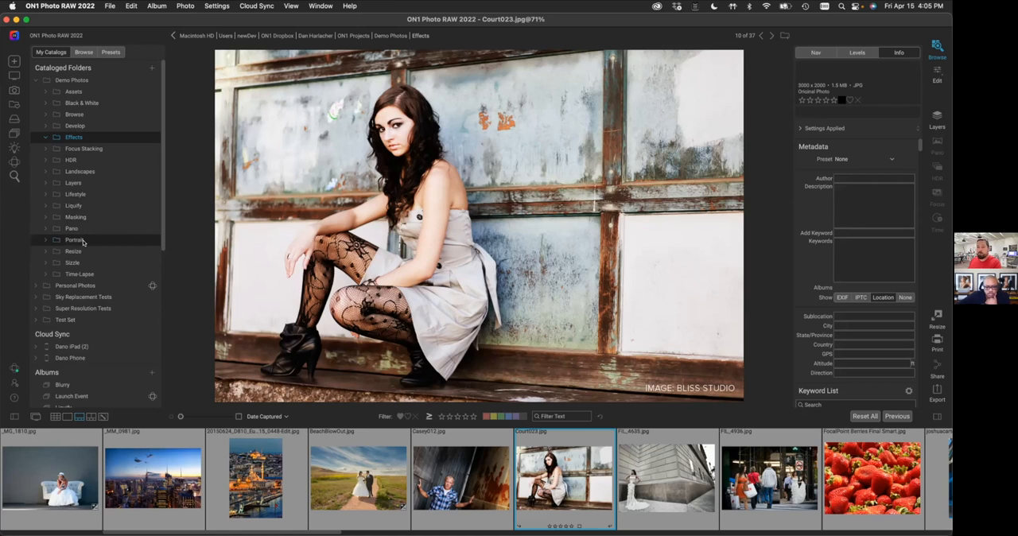
{"action": "left_click", "coordinate": [74, 240]}
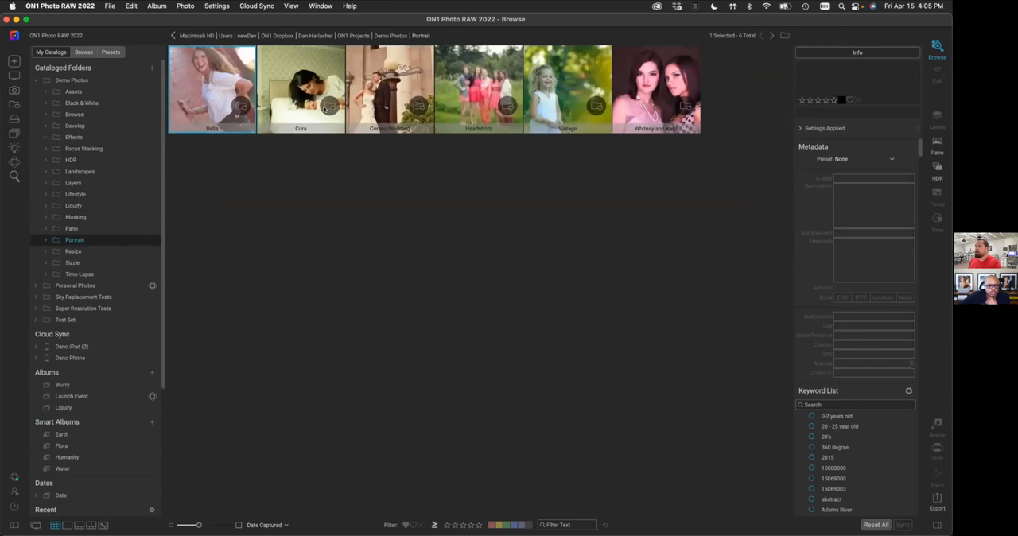
{"action": "double_click", "coordinate": [212, 89]}
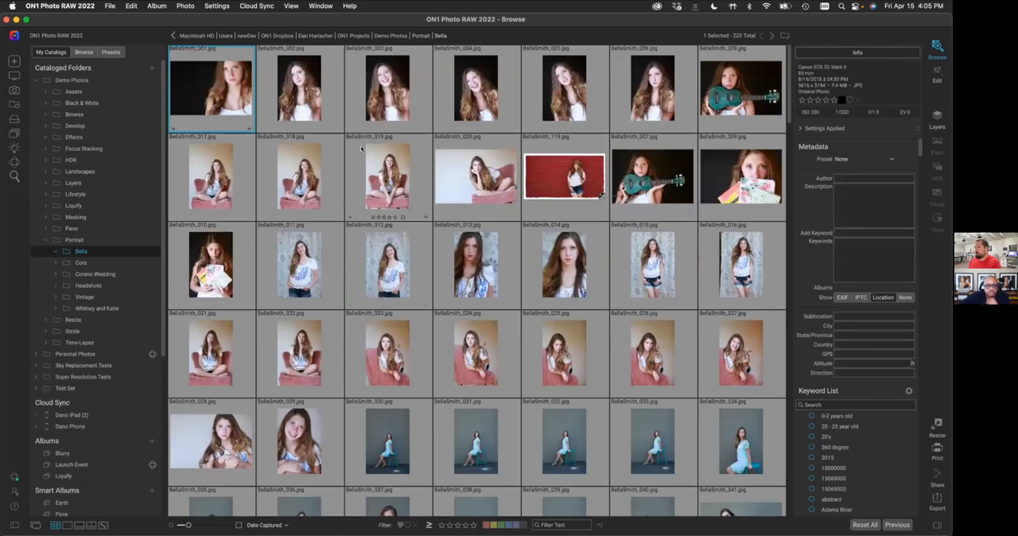
{"action": "left_click", "coordinate": [298, 88]}
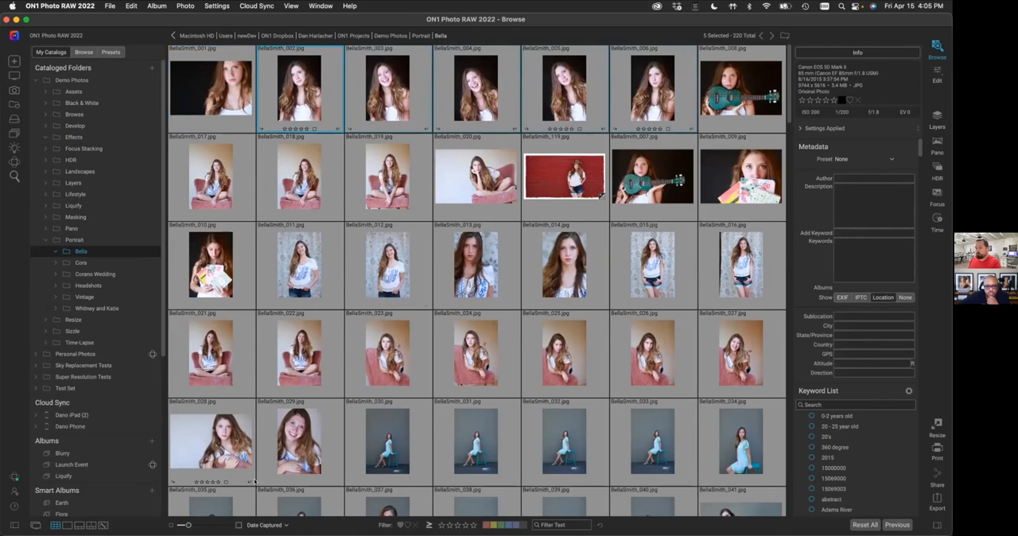
{"action": "double_click", "coordinate": [299, 90]}
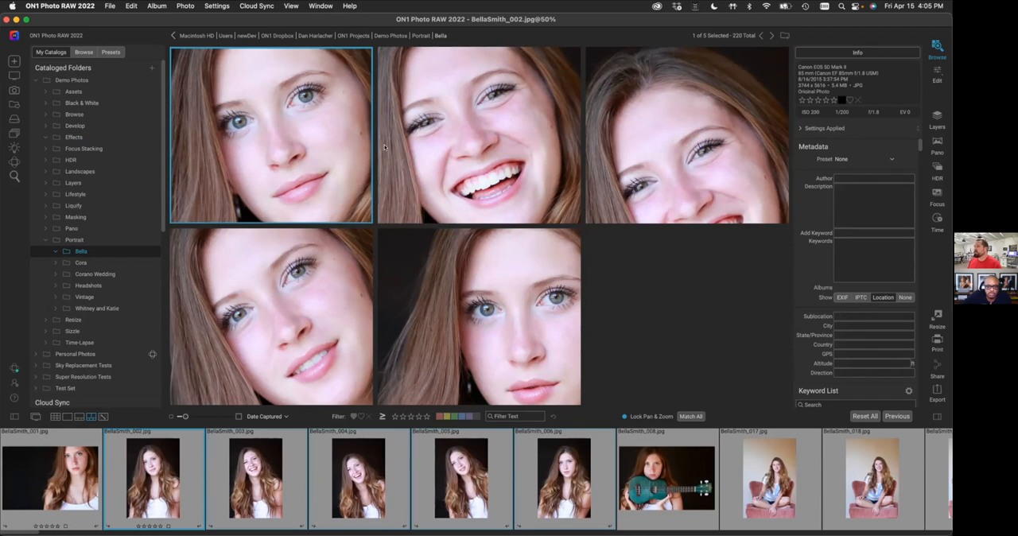
{"action": "left_click", "coordinate": [686, 136]}
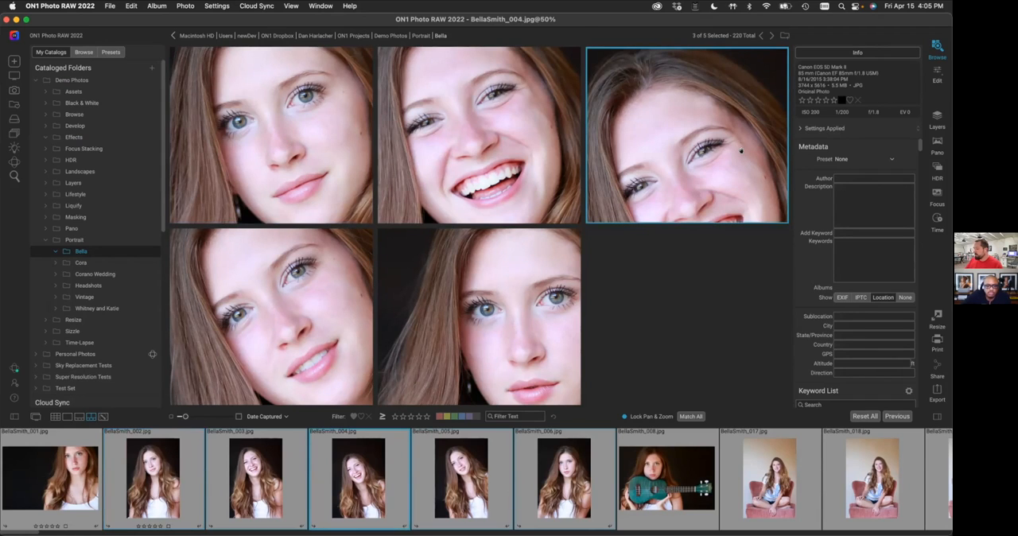
{"action": "left_click", "coordinate": [461, 477]}
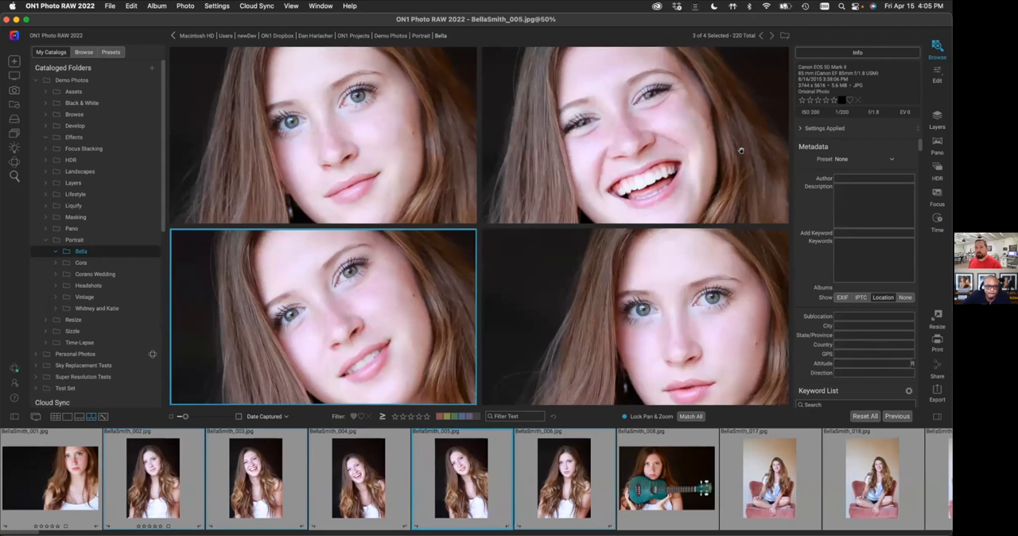
{"action": "mouse_move", "coordinate": [632, 273]}
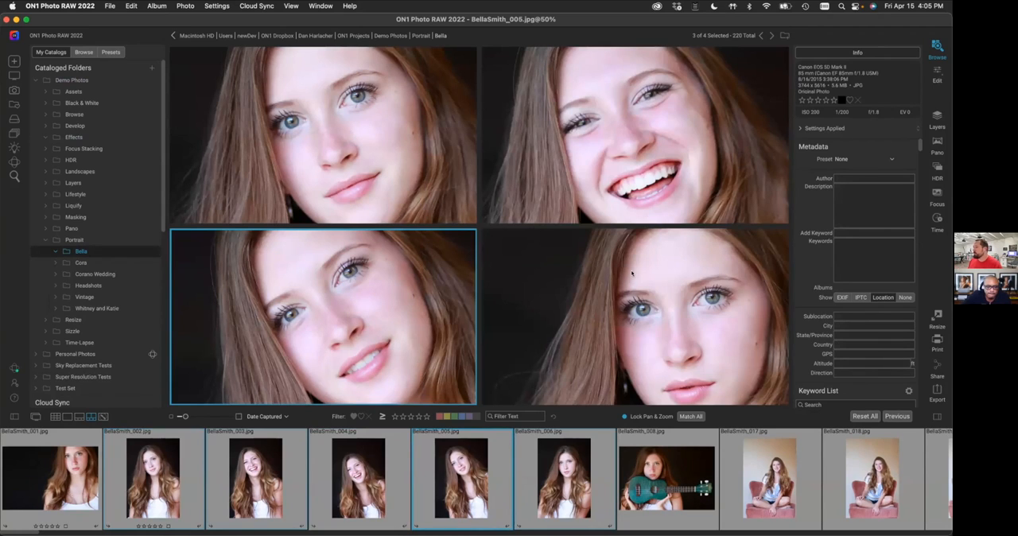
{"action": "left_click", "coordinate": [634, 135]}
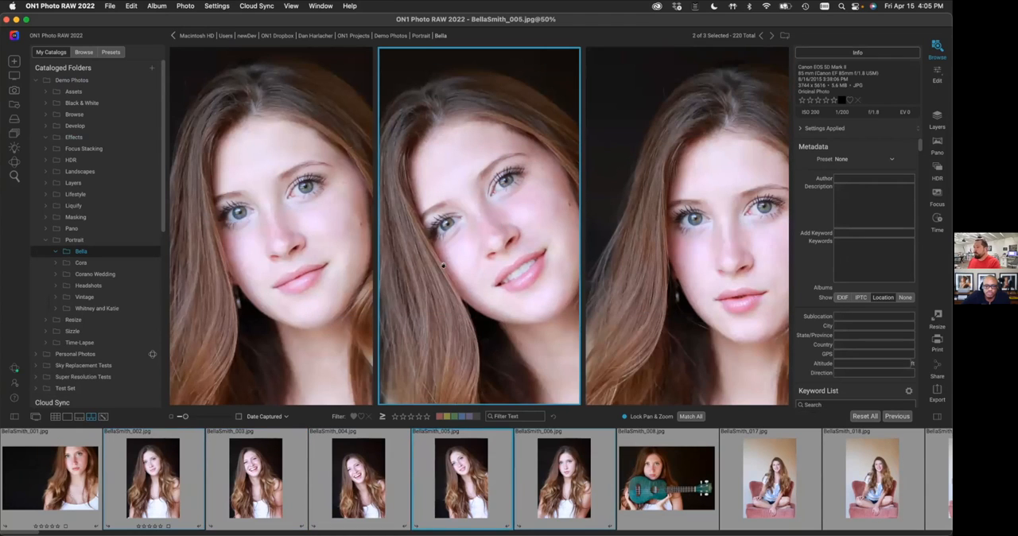
{"action": "mouse_move", "coordinate": [489, 338]}
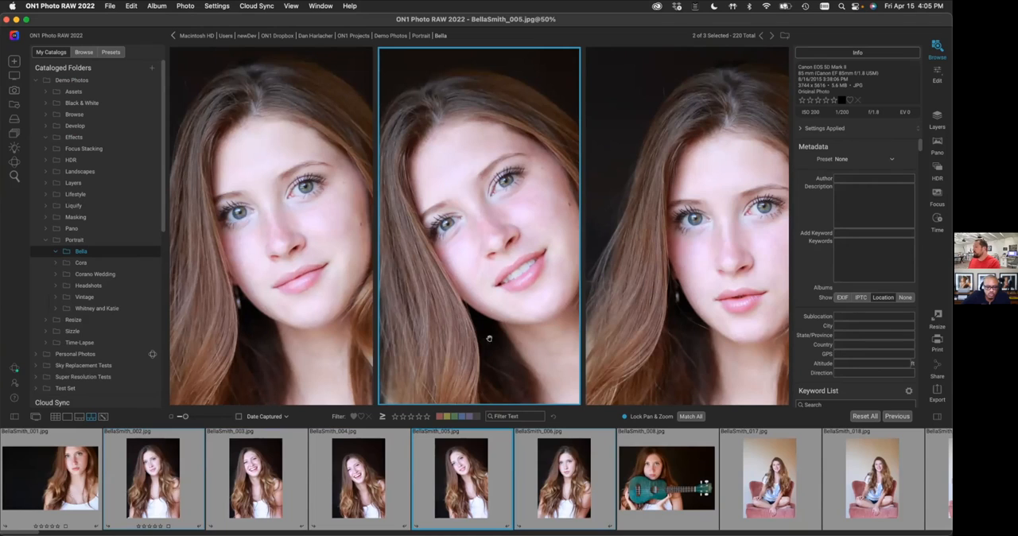
{"action": "mouse_move", "coordinate": [628, 346]}
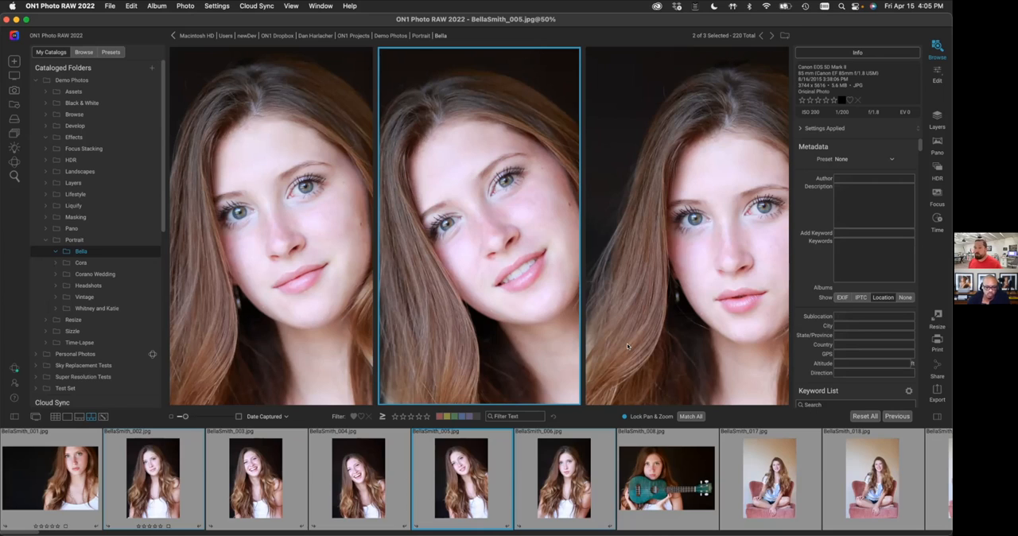
{"action": "mouse_move", "coordinate": [784, 183]}
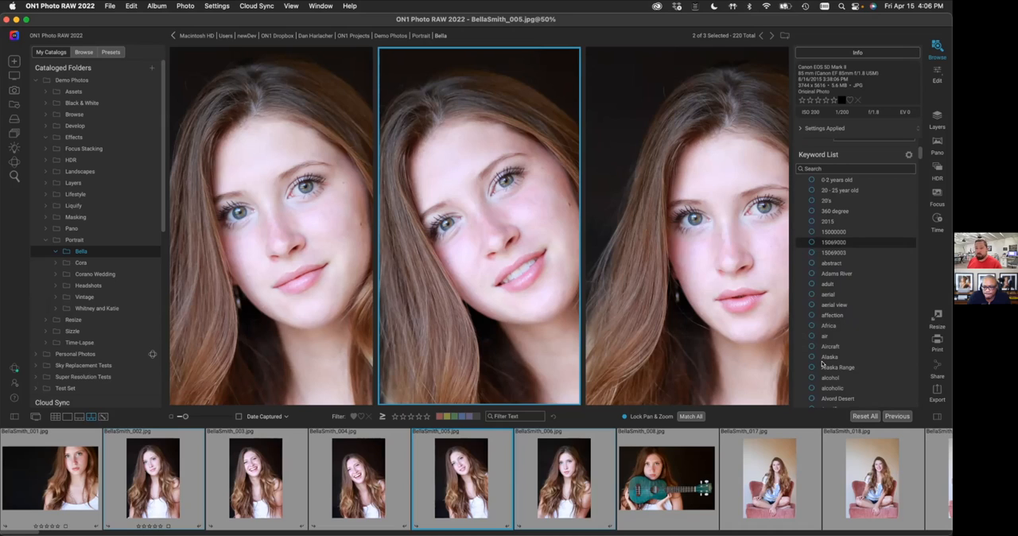
{"action": "mouse_move", "coordinate": [676, 340]}
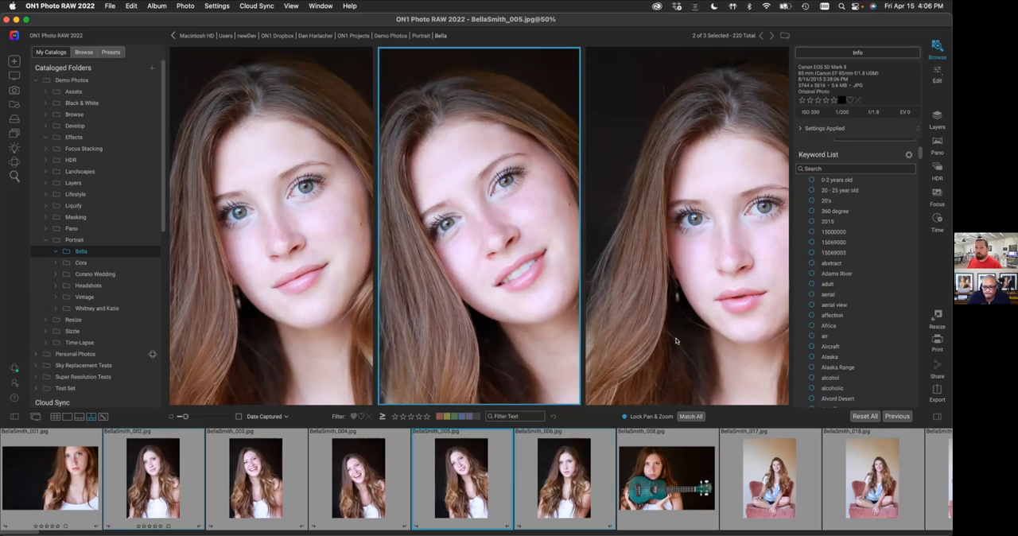
{"action": "mouse_move", "coordinate": [74, 125]}
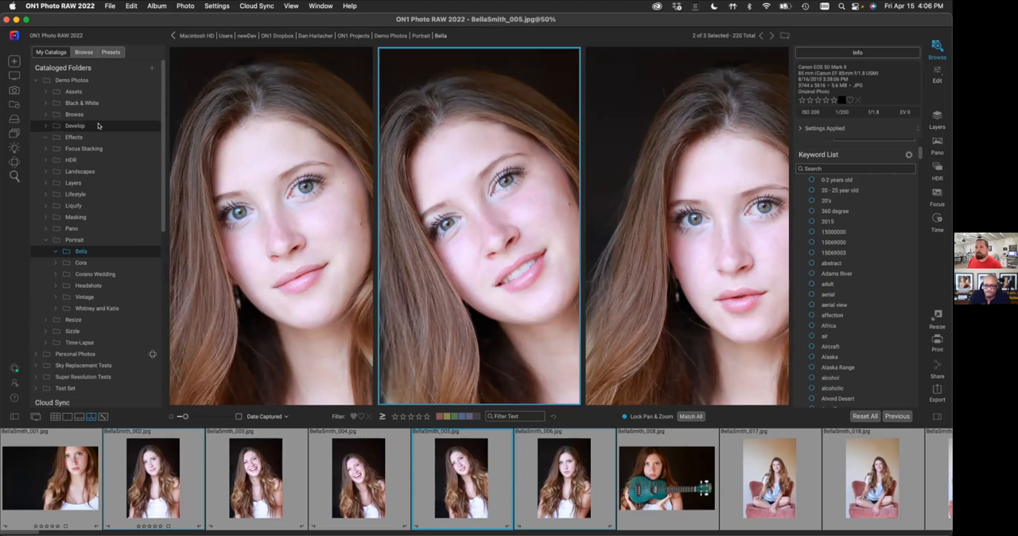
{"action": "mouse_move", "coordinate": [148, 147]}
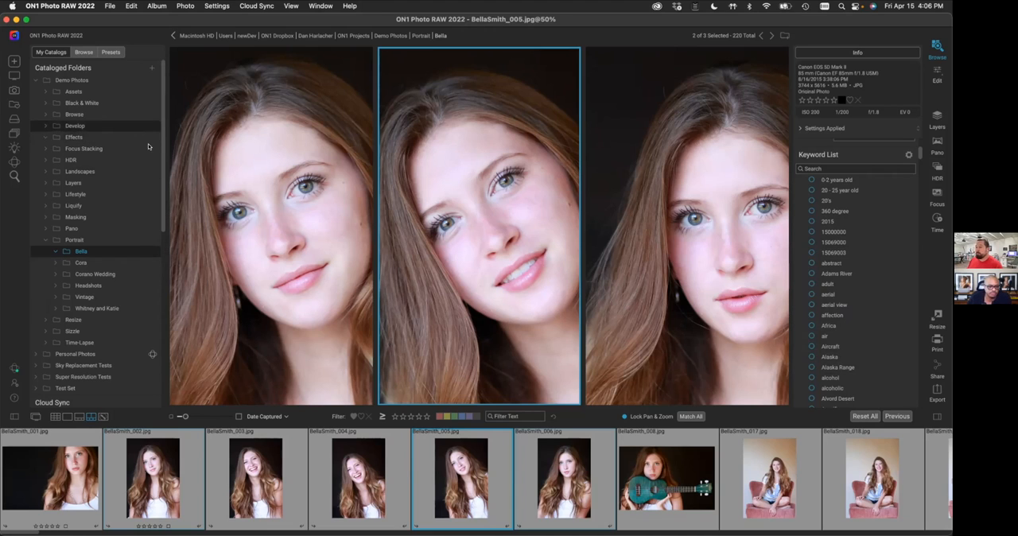
Open 20190331_Z7_Charleston_0043.nef from the Develop folder in Edit at 100% zoom.
{"action": "left_click", "coordinate": [75, 125]}
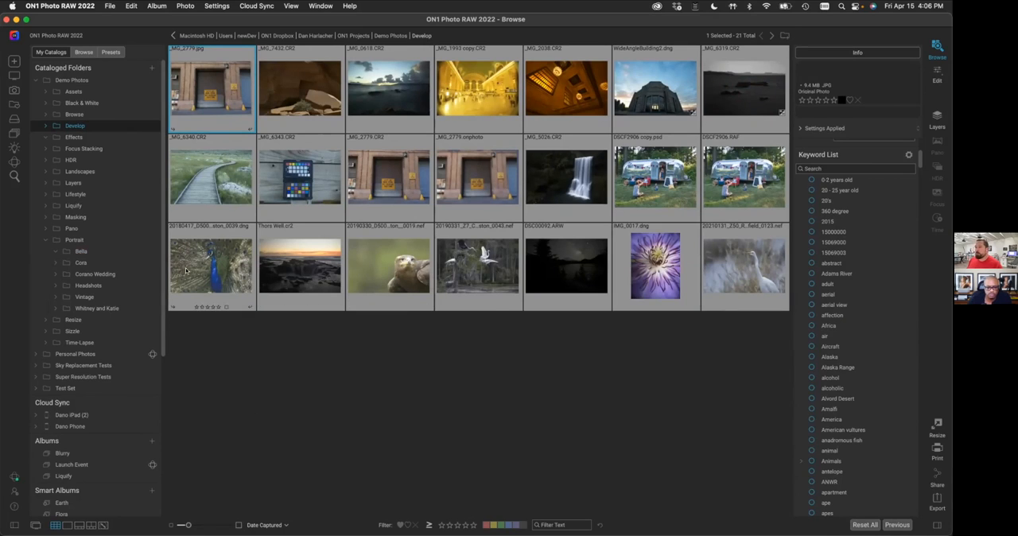
{"action": "left_click", "coordinate": [477, 266]}
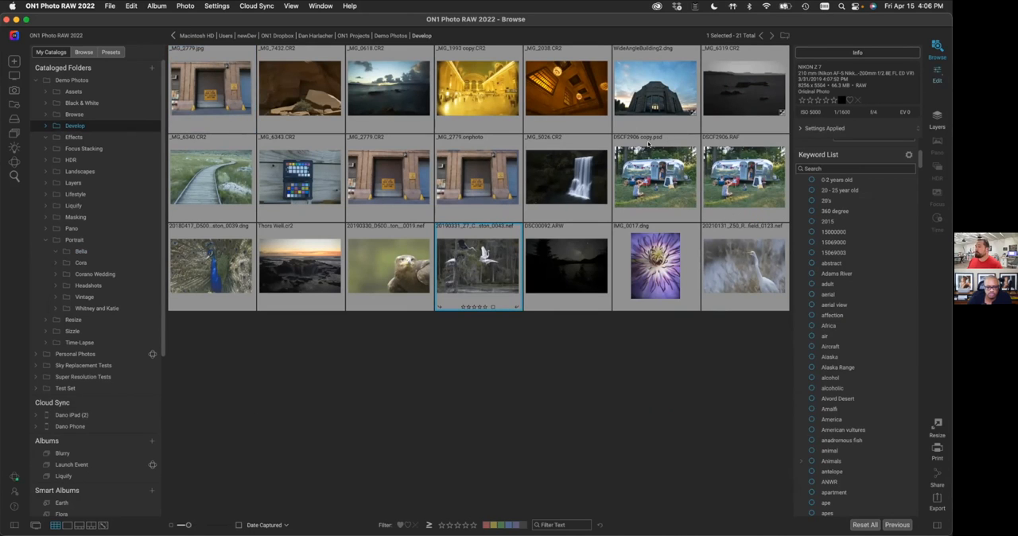
{"action": "double_click", "coordinate": [478, 266]}
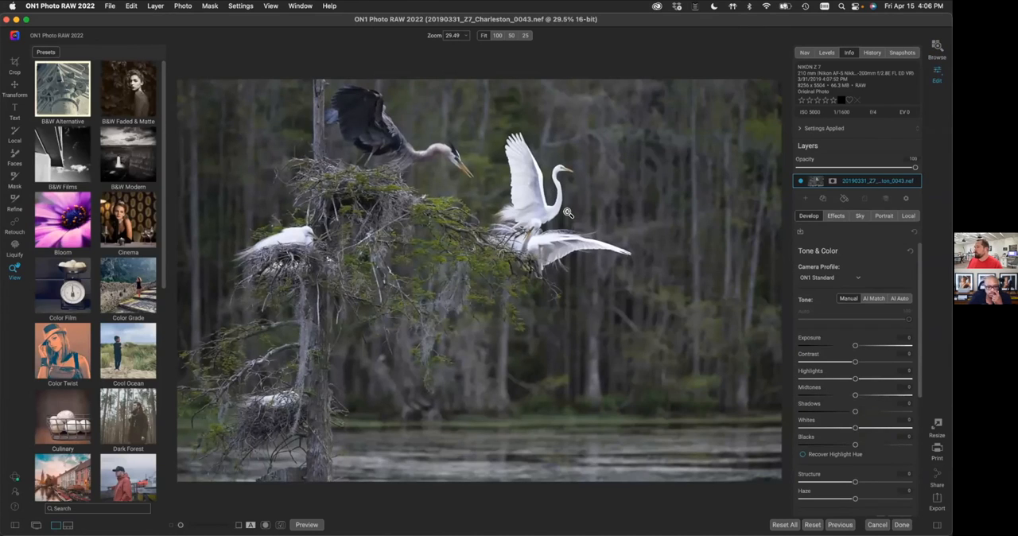
{"action": "mouse_move", "coordinate": [564, 179]}
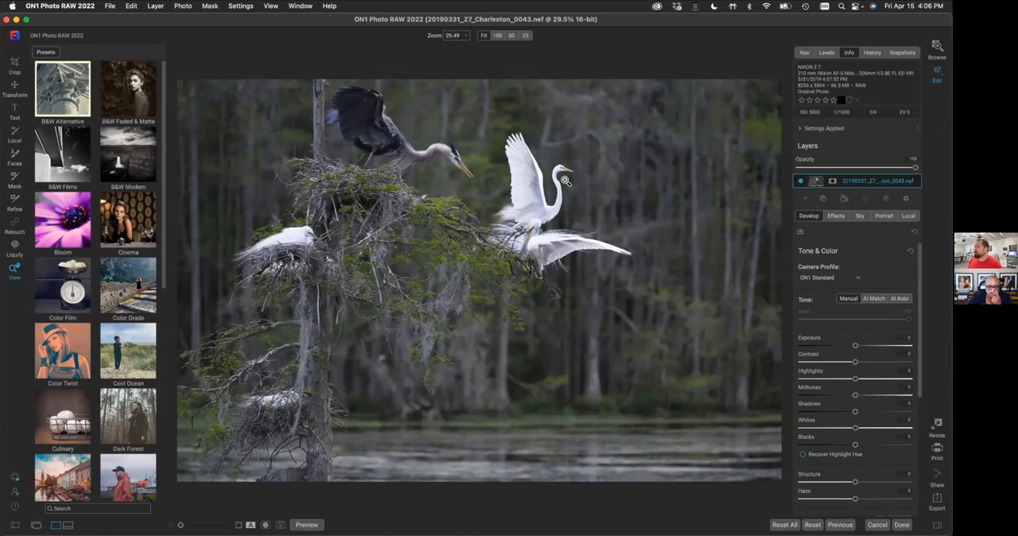
{"action": "left_click", "coordinate": [497, 35]}
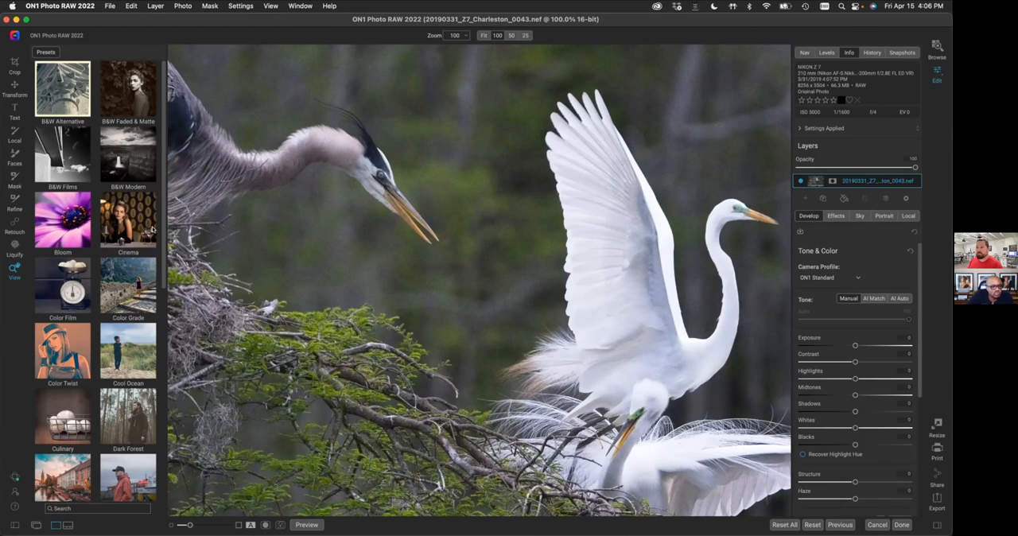
{"action": "scroll", "scroll_direction": "down", "scroll_amount": 3}
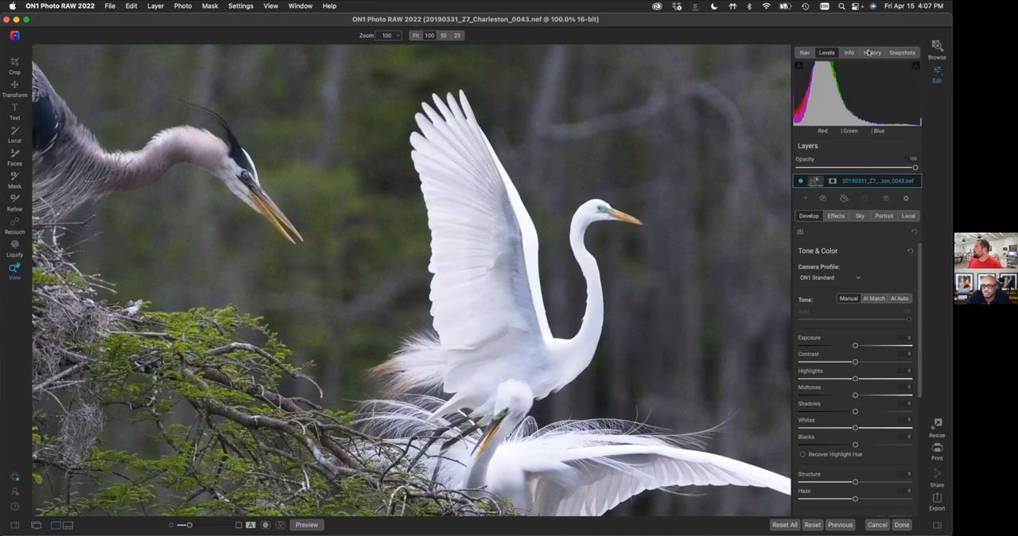
Switch the side panel from History to the Info tab and scroll down the Develop panel.
{"action": "left_click", "coordinate": [872, 53]}
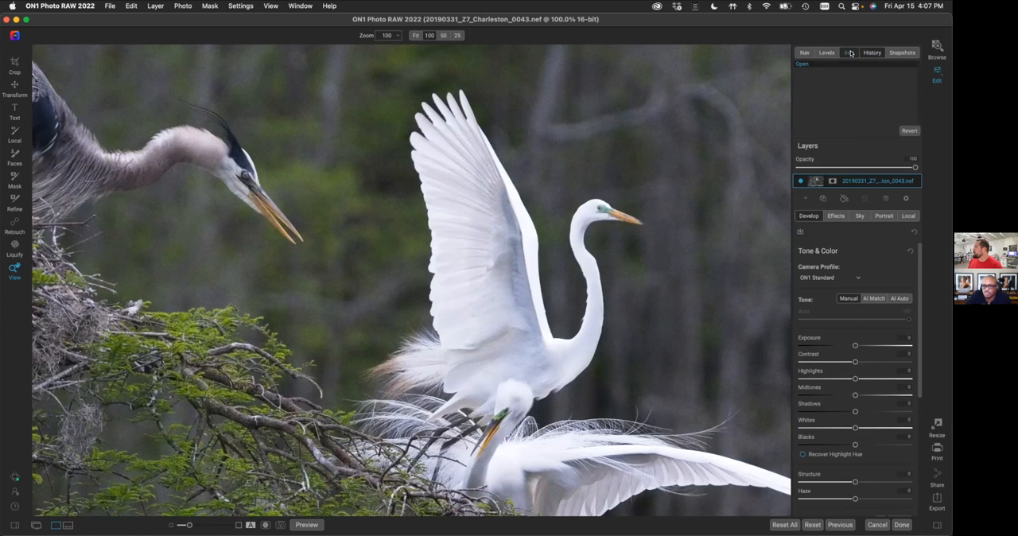
{"action": "left_click", "coordinate": [849, 52]}
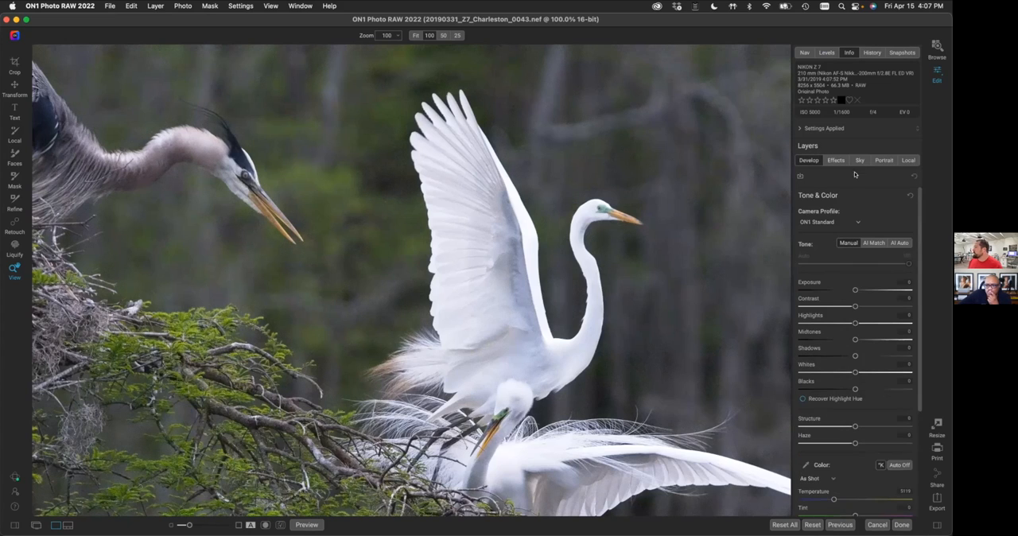
{"action": "mouse_move", "coordinate": [823, 262]}
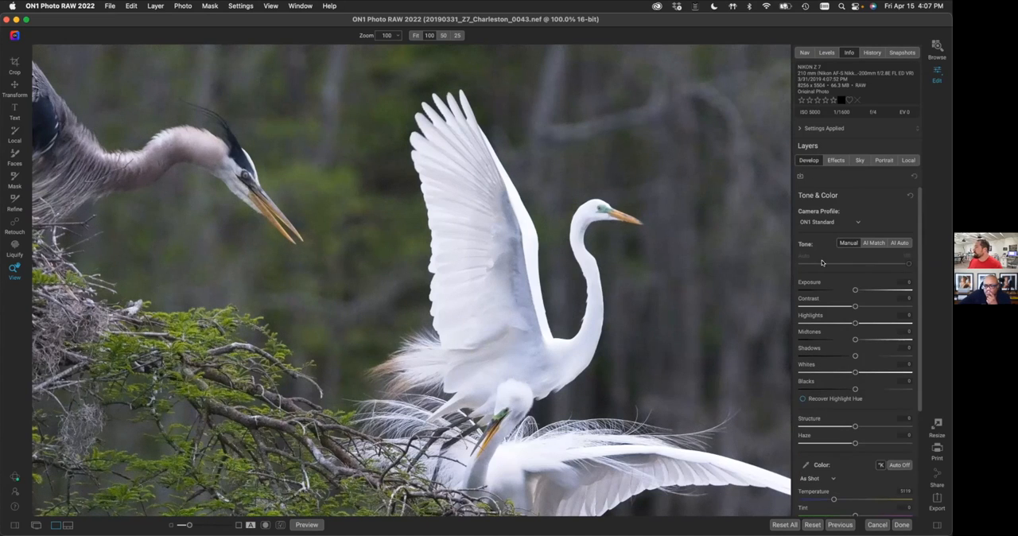
{"action": "mouse_move", "coordinate": [851, 328]}
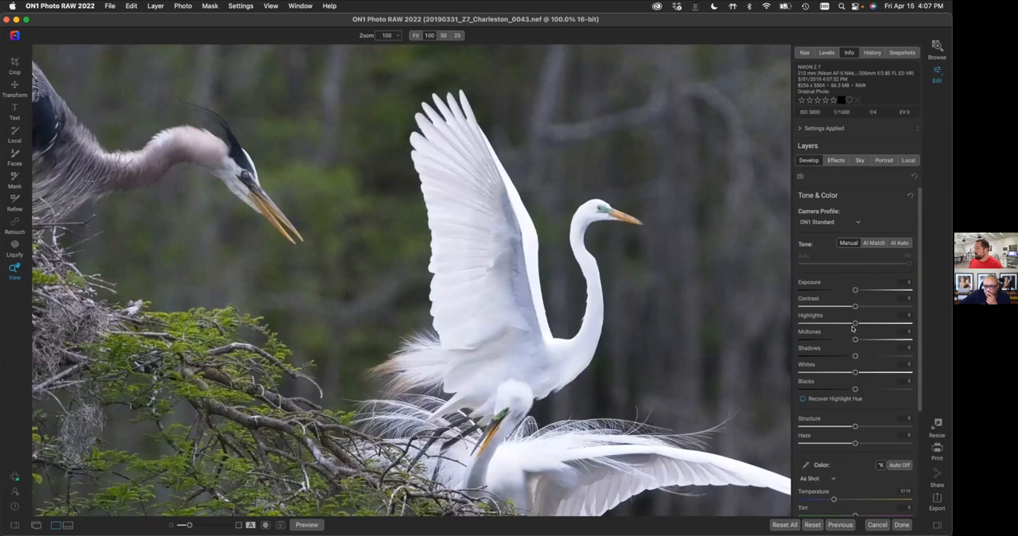
{"action": "mouse_move", "coordinate": [843, 292]}
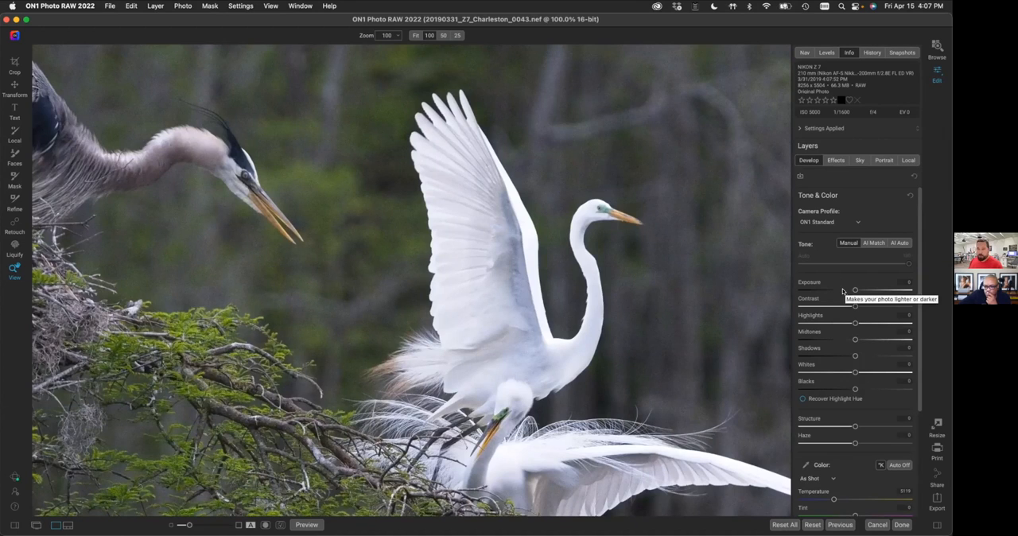
{"action": "scroll", "scroll_direction": "down", "scroll_amount": 3}
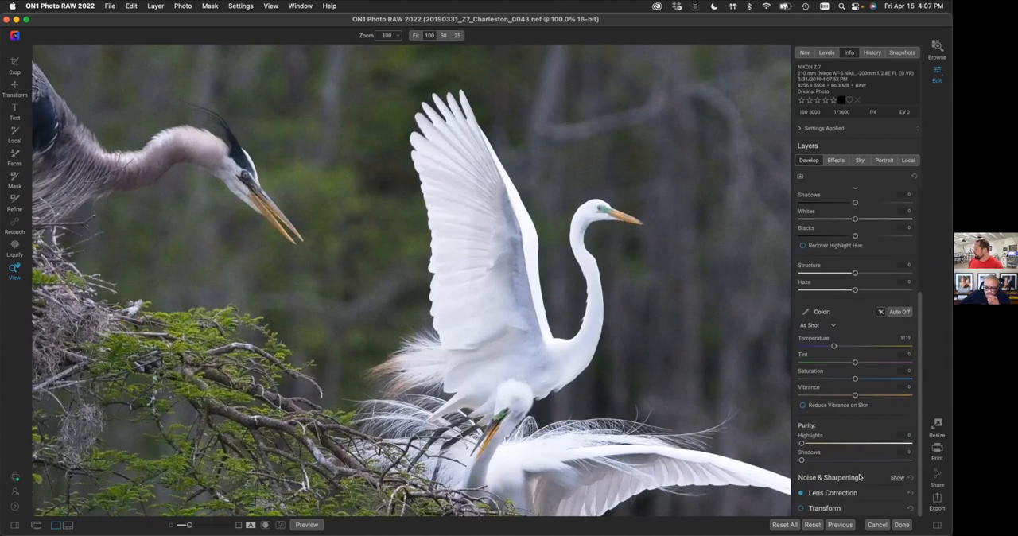
Compare NoNoise AI with the split-preview divider, then apply noise reduction and sharpening.
{"action": "left_click", "coordinate": [898, 477]}
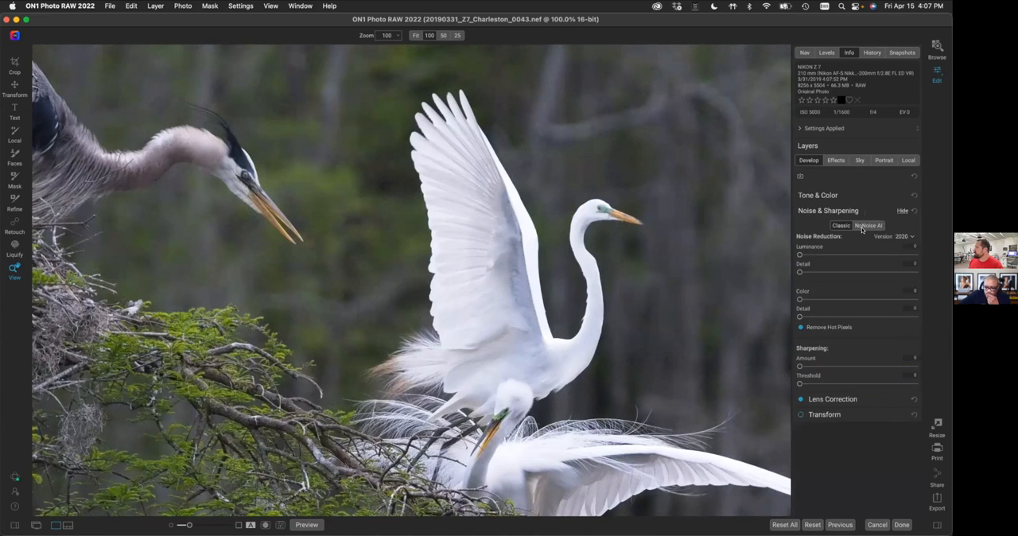
{"action": "mouse_move", "coordinate": [868, 225]}
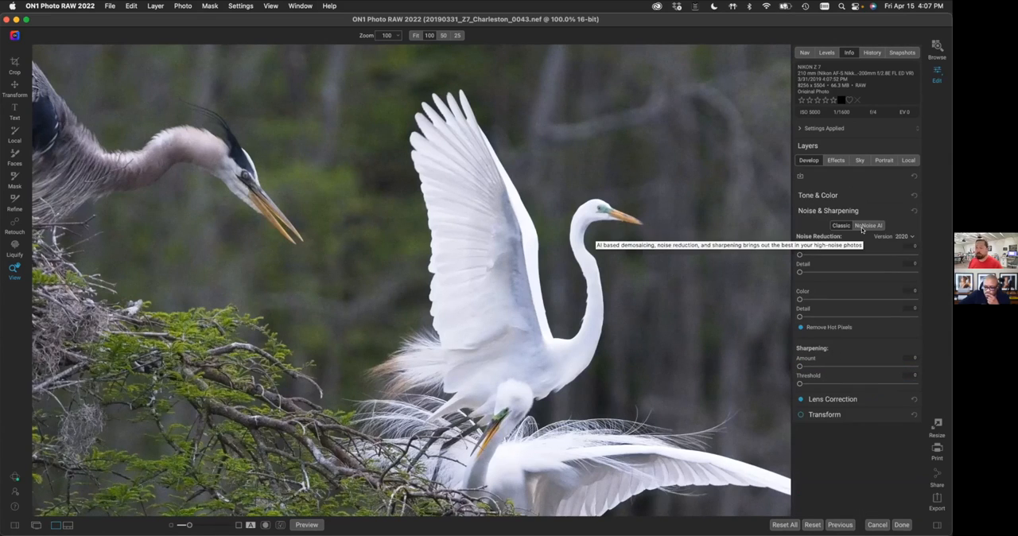
{"action": "left_click", "coordinate": [868, 225]}
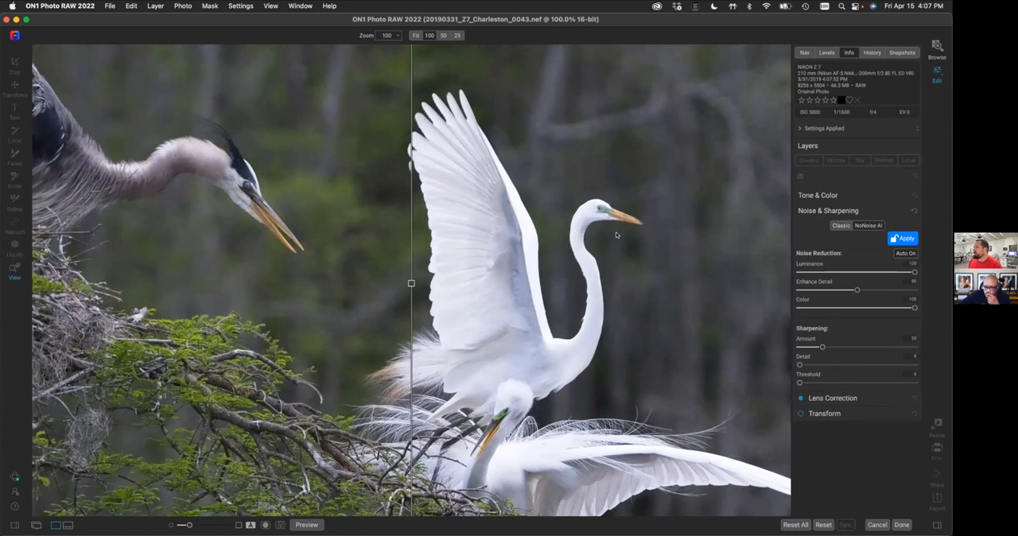
{"action": "left_click", "coordinate": [903, 238]}
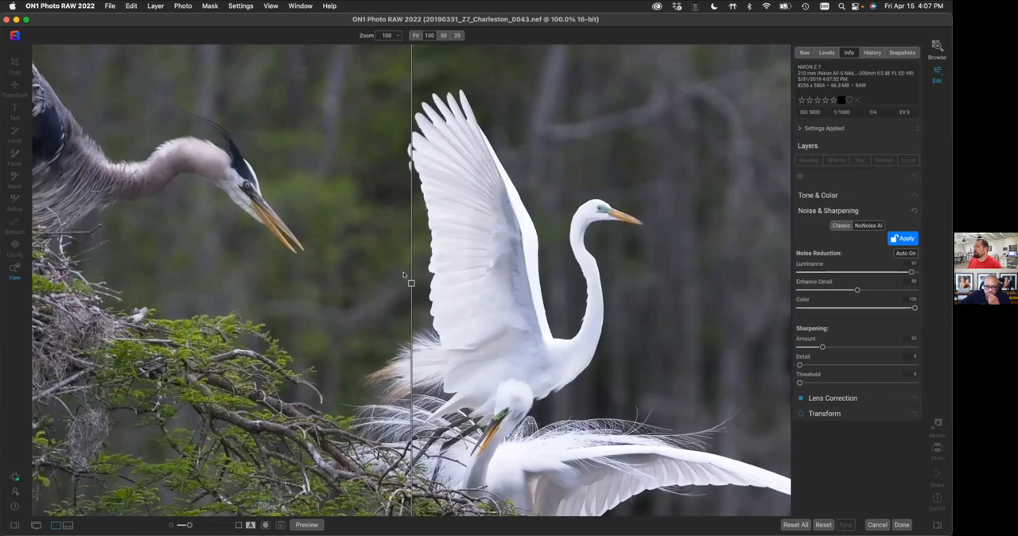
{"action": "left_click_drag", "start_coordinate": [411, 283], "coordinate": [269, 284]}
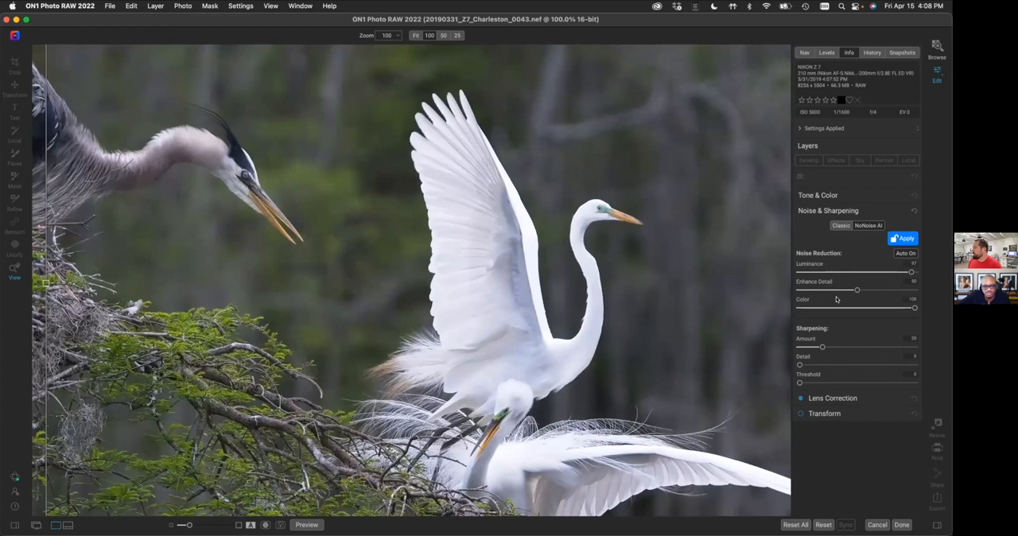
{"action": "left_click", "coordinate": [903, 239]}
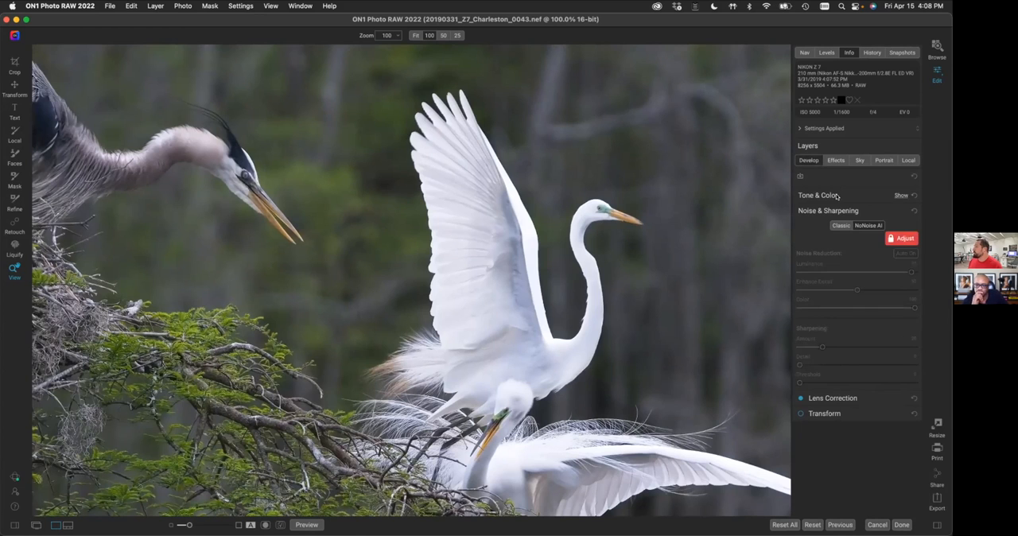
Turn on AI Auto in Tone & Color and set its amount to about 88.
{"action": "left_click", "coordinate": [902, 195]}
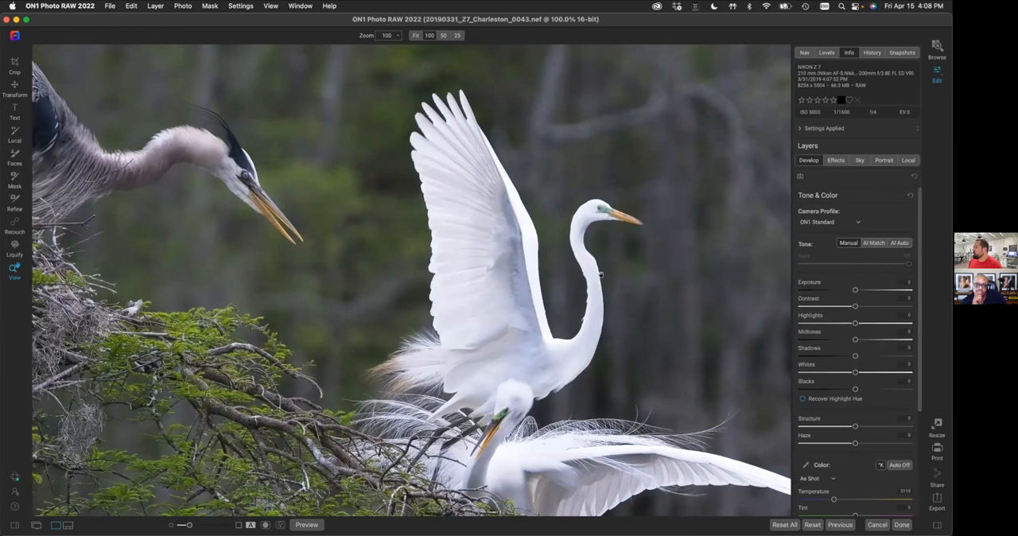
{"action": "left_click", "coordinate": [415, 35]}
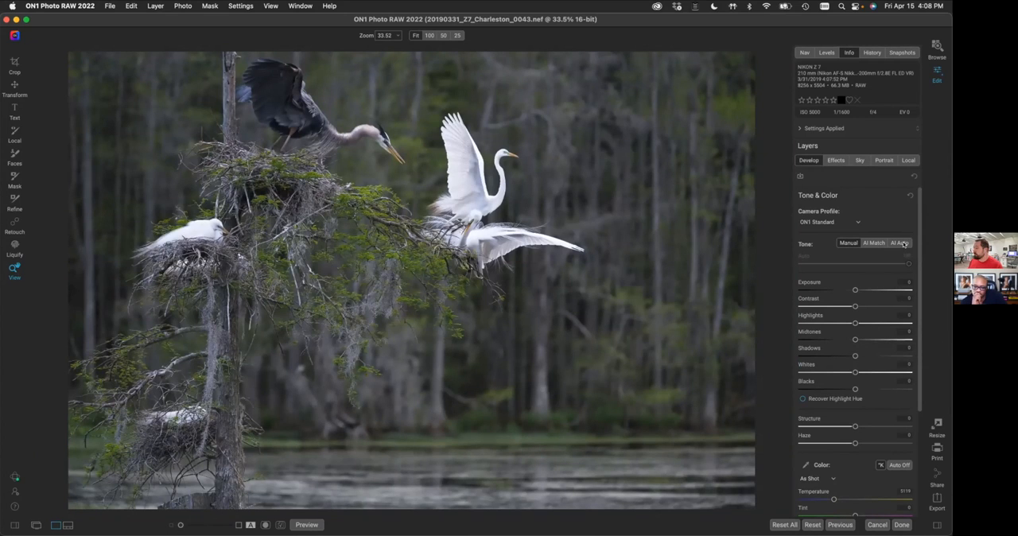
{"action": "left_click", "coordinate": [900, 242]}
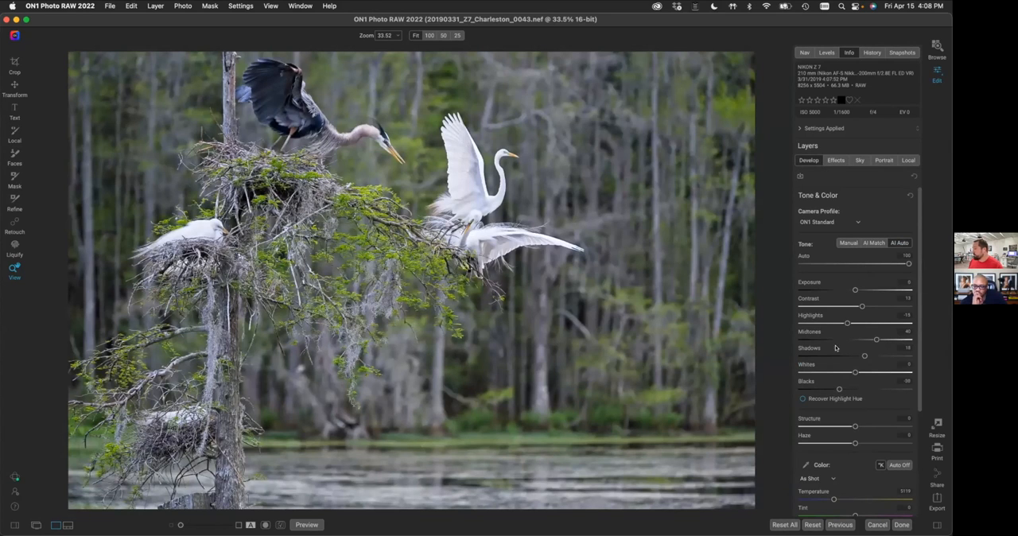
{"action": "mouse_move", "coordinate": [835, 416]}
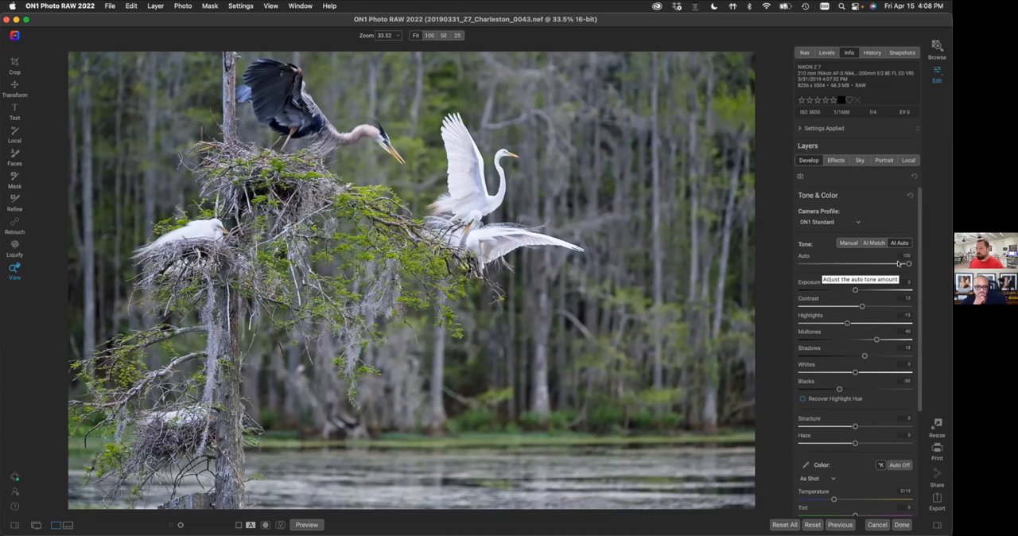
{"action": "left_click_drag", "start_coordinate": [907, 264], "coordinate": [813, 264]}
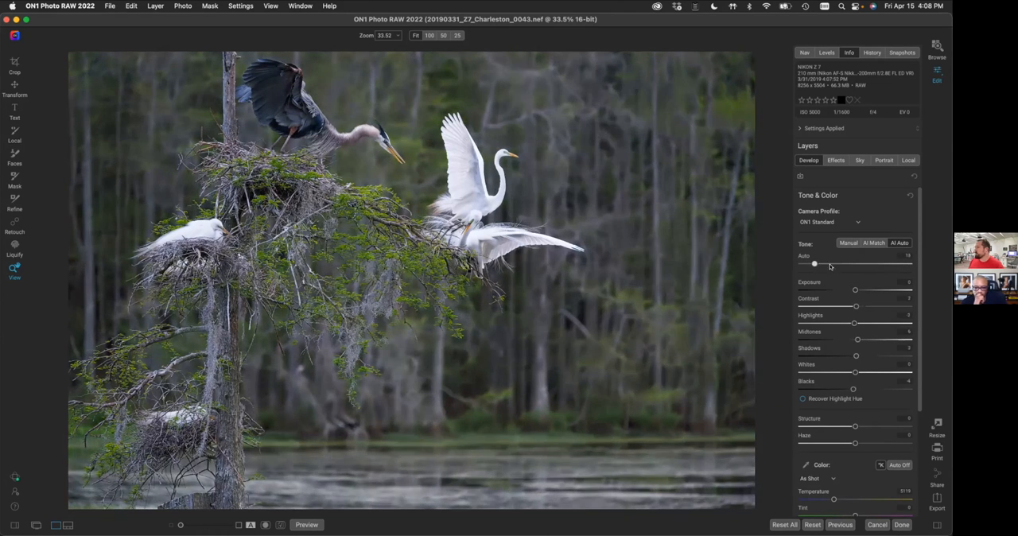
{"action": "left_click_drag", "start_coordinate": [814, 264], "coordinate": [906, 264]}
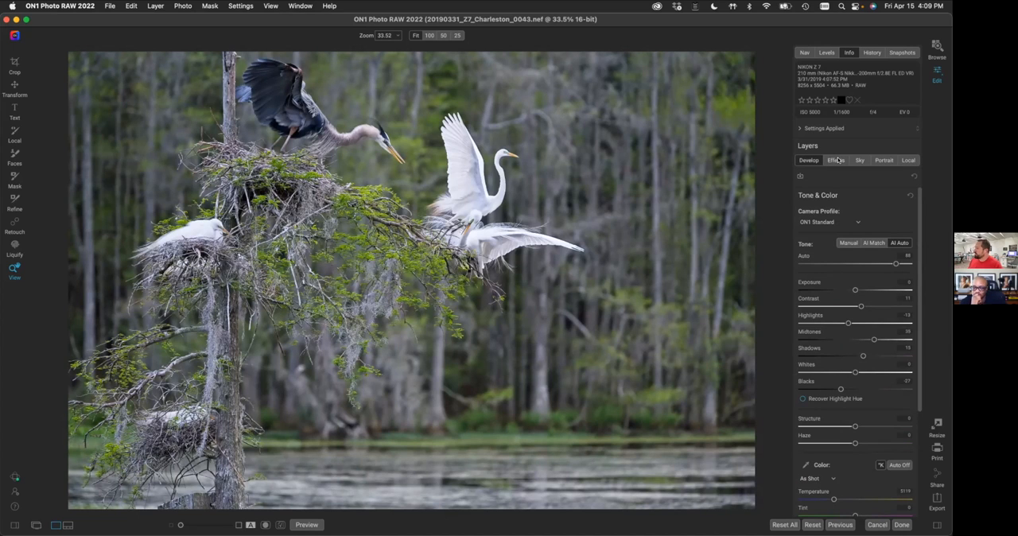
Switch to the Effects tab and open the Add Filter list, closing it without adding a filter.
{"action": "left_click", "coordinate": [836, 160]}
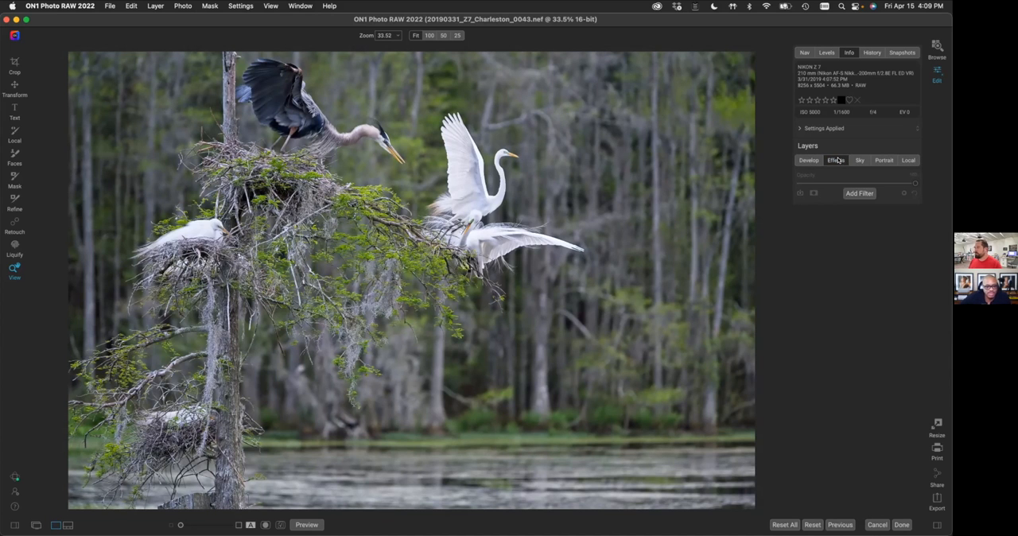
{"action": "left_click", "coordinate": [860, 194]}
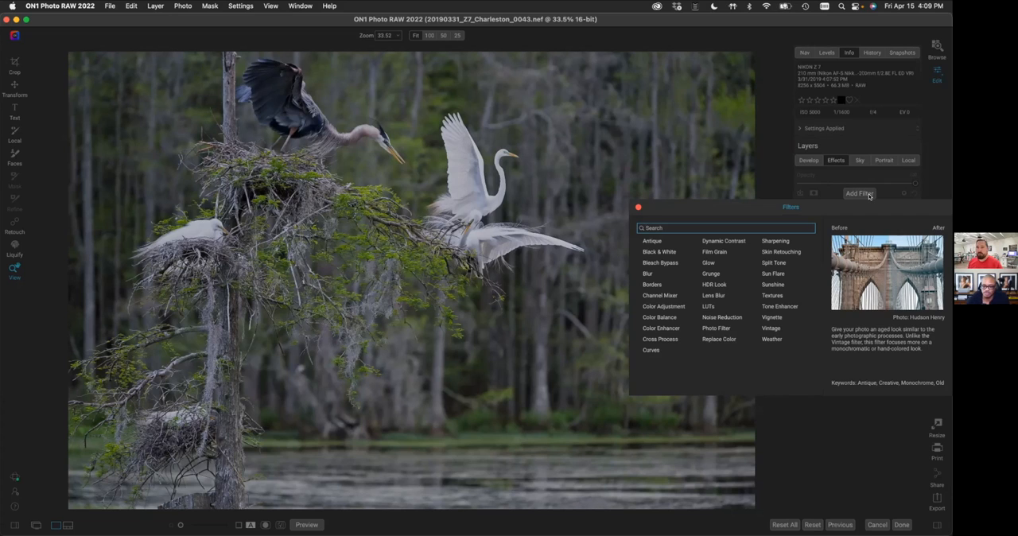
{"action": "mouse_move", "coordinate": [760, 285]}
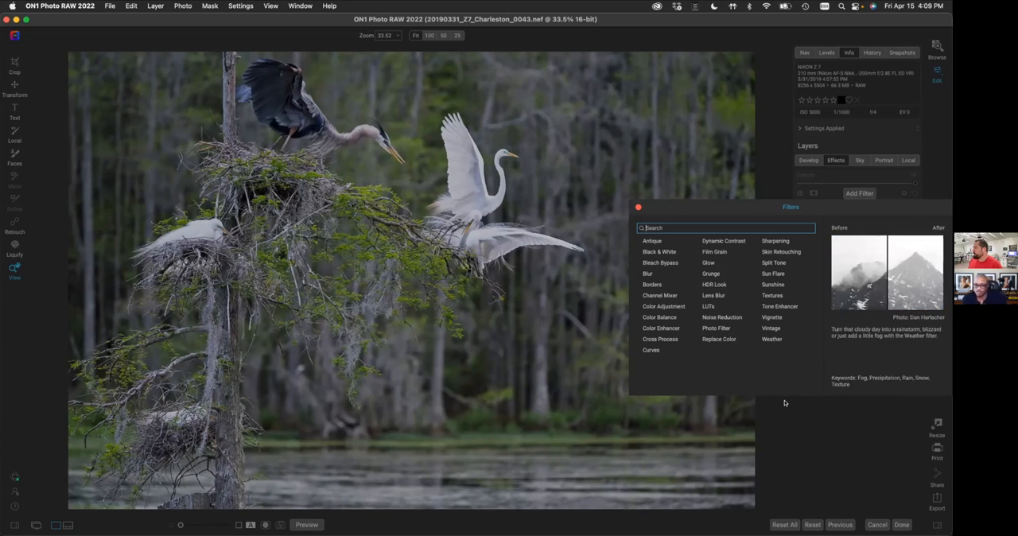
{"action": "left_click", "coordinate": [638, 207]}
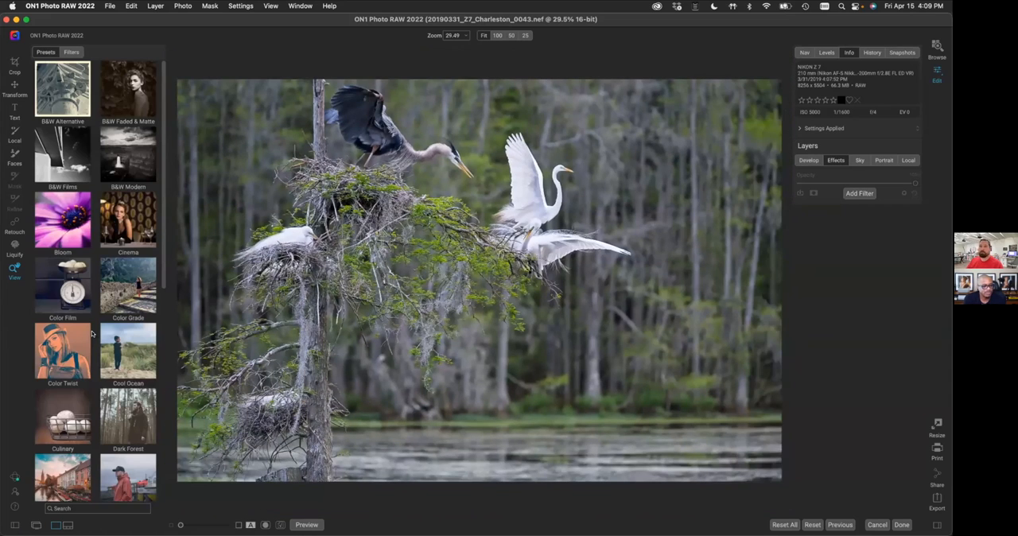
Scroll through the B&W Modern preset previews and apply a dark black-and-white variant.
{"action": "scroll", "scroll_direction": "down", "scroll_amount": 3}
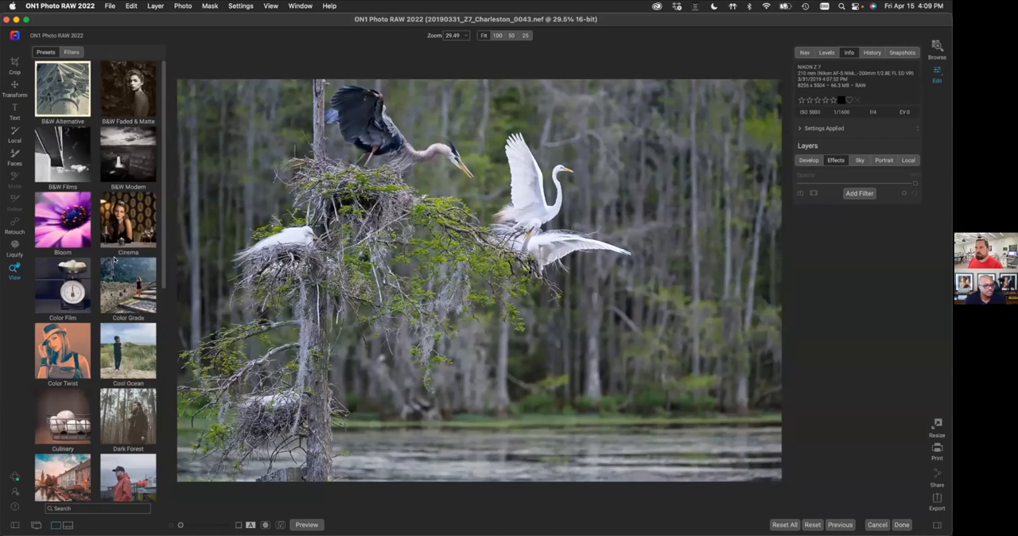
{"action": "mouse_move", "coordinate": [92, 244]}
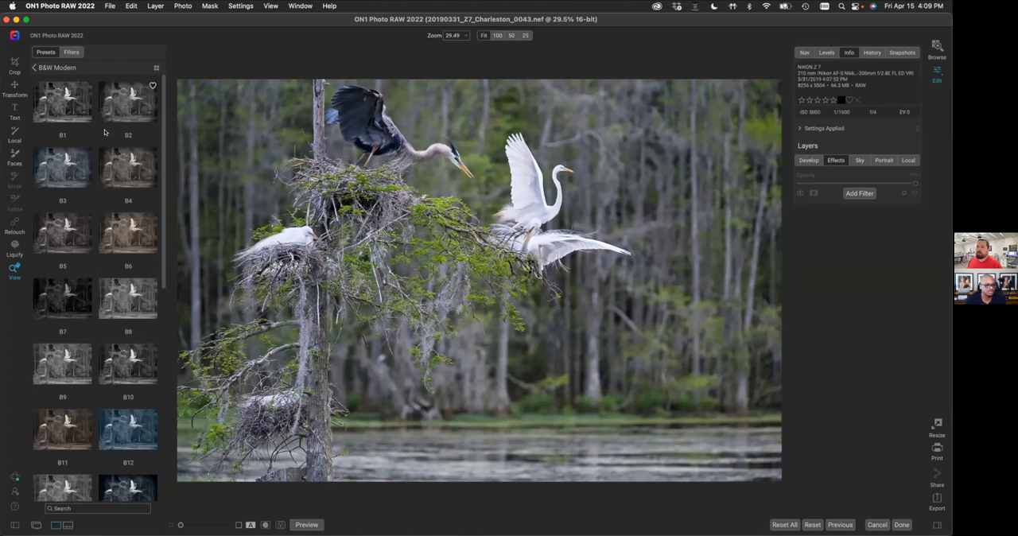
{"action": "scroll", "scroll_direction": "down", "scroll_amount": 3}
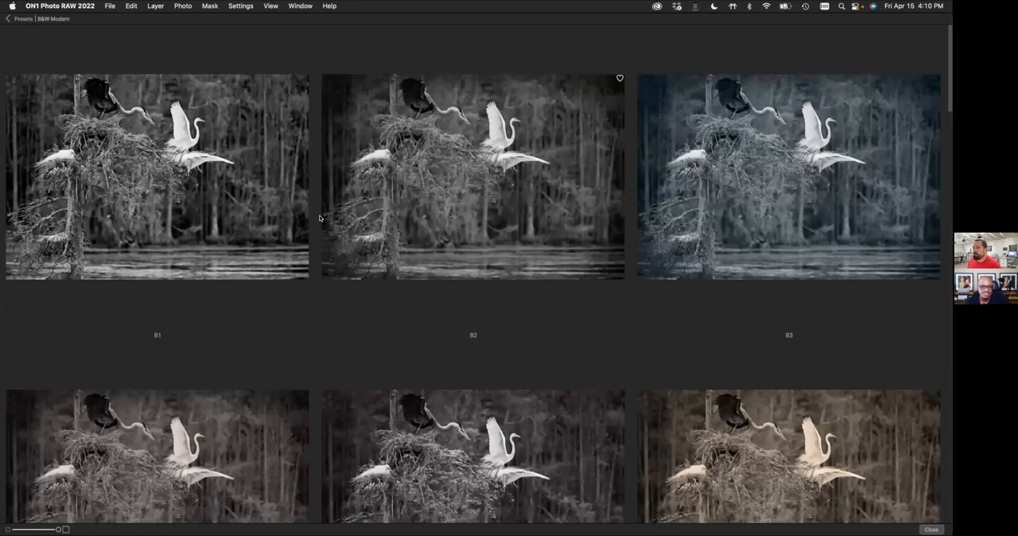
{"action": "scroll", "scroll_direction": "down", "scroll_amount": 3}
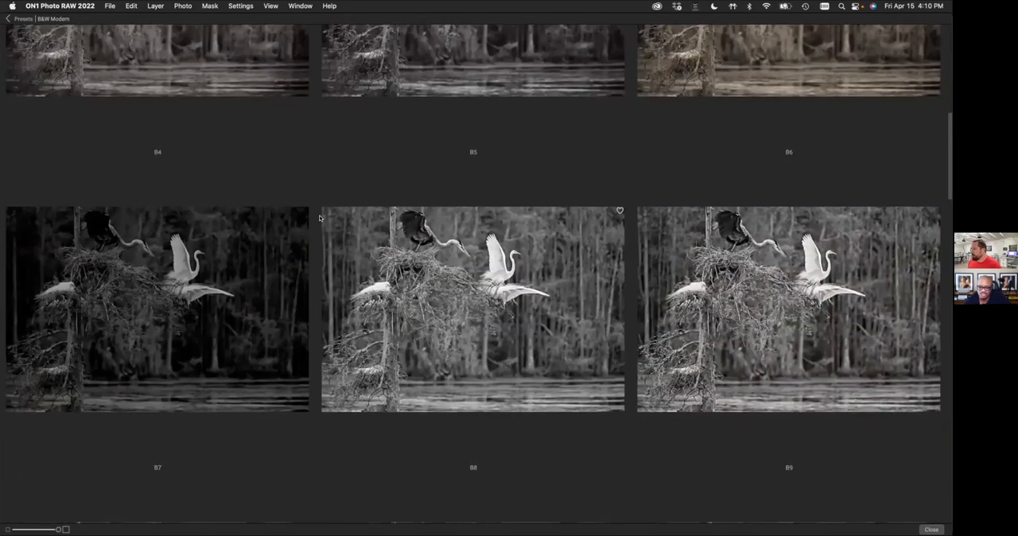
{"action": "scroll", "scroll_direction": "down", "scroll_amount": 3}
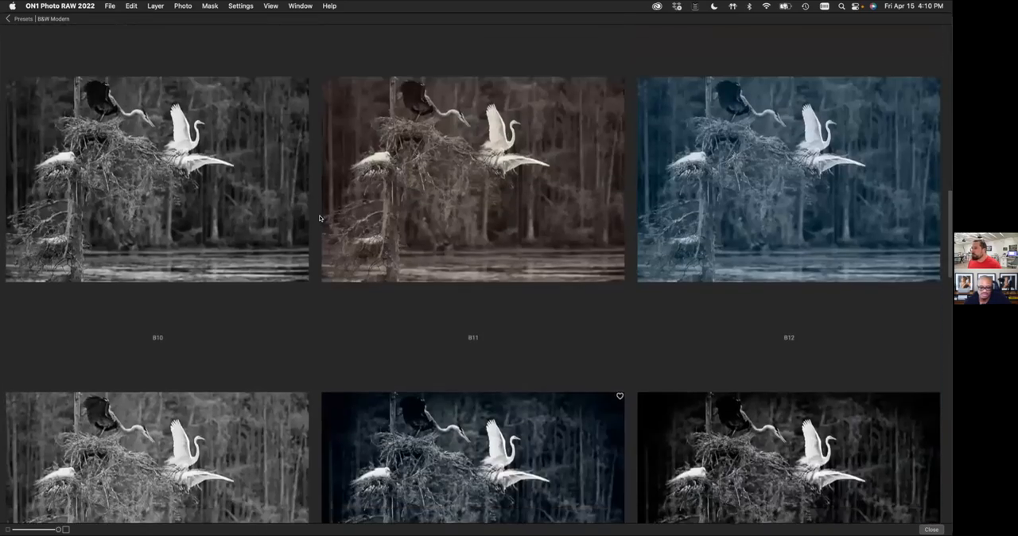
{"action": "scroll", "scroll_direction": "down", "scroll_amount": 3}
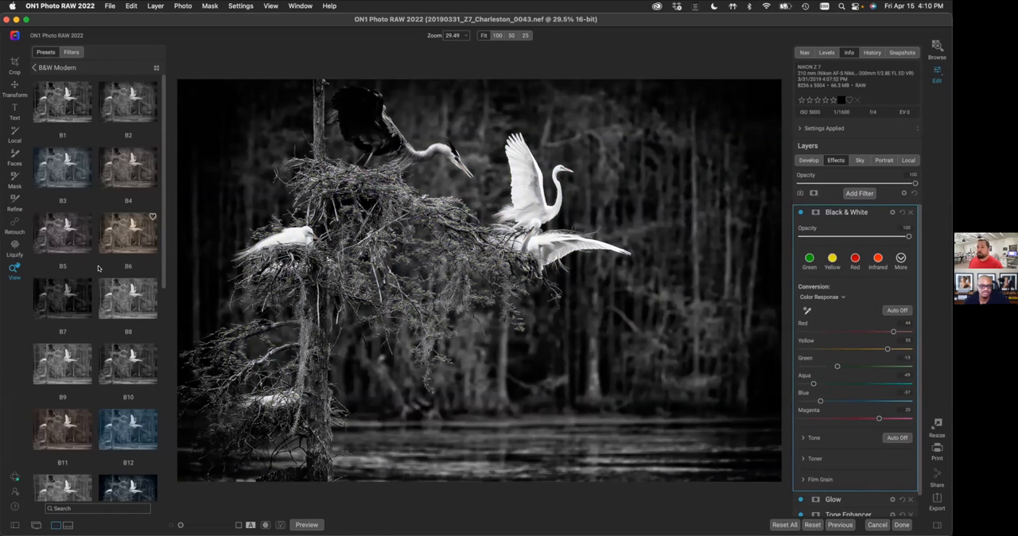
{"action": "mouse_move", "coordinate": [106, 305]}
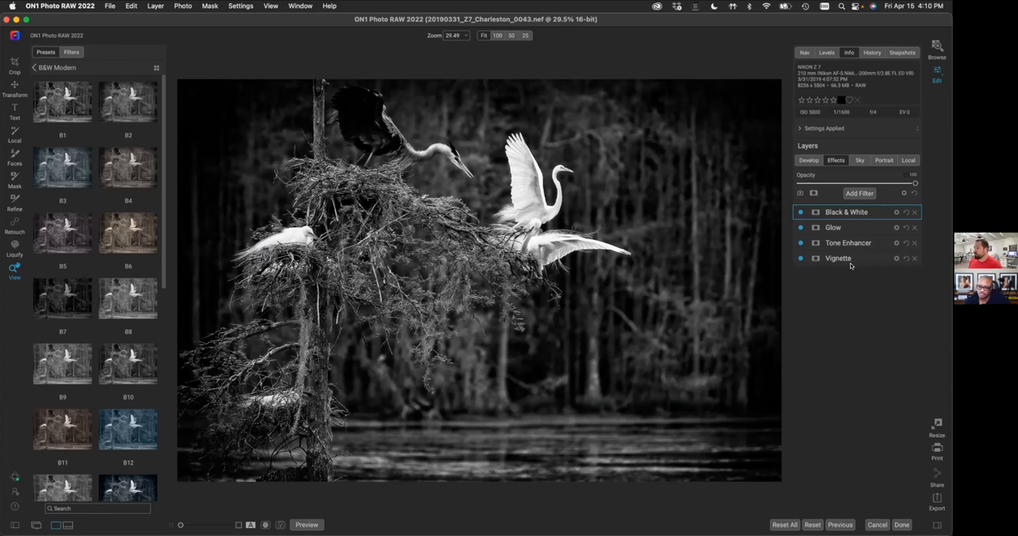
{"action": "left_click", "coordinate": [800, 212]}
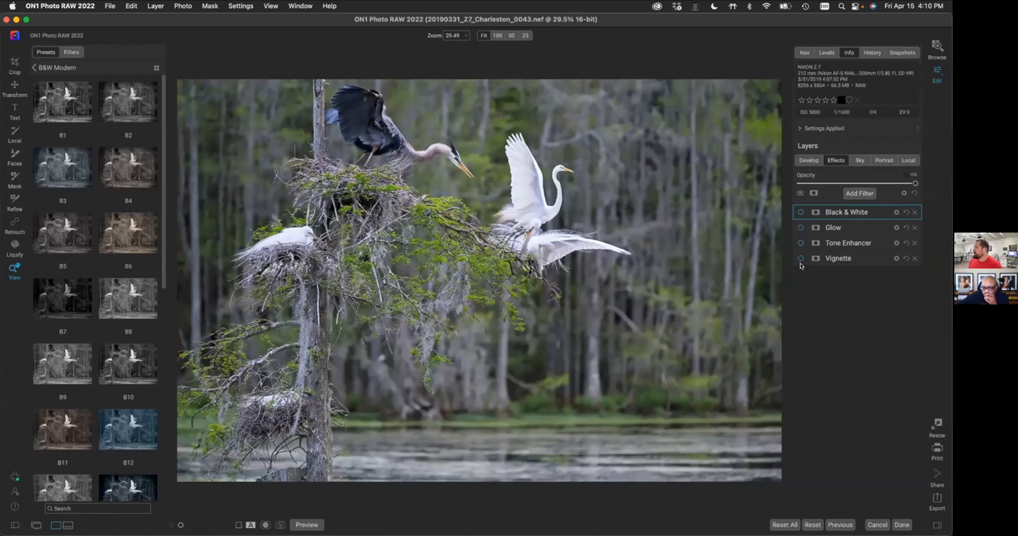
{"action": "left_click", "coordinate": [800, 257]}
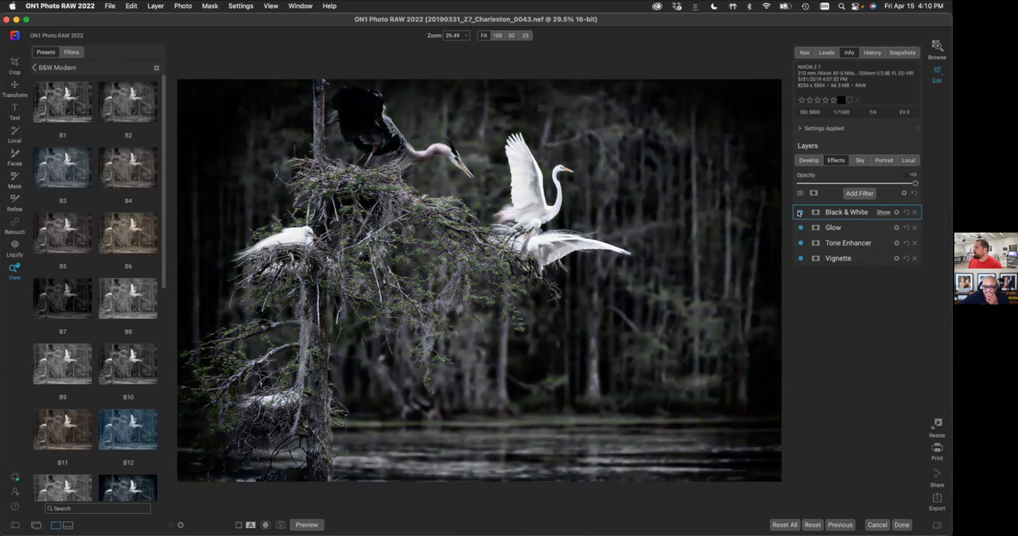
{"action": "left_click", "coordinate": [801, 212]}
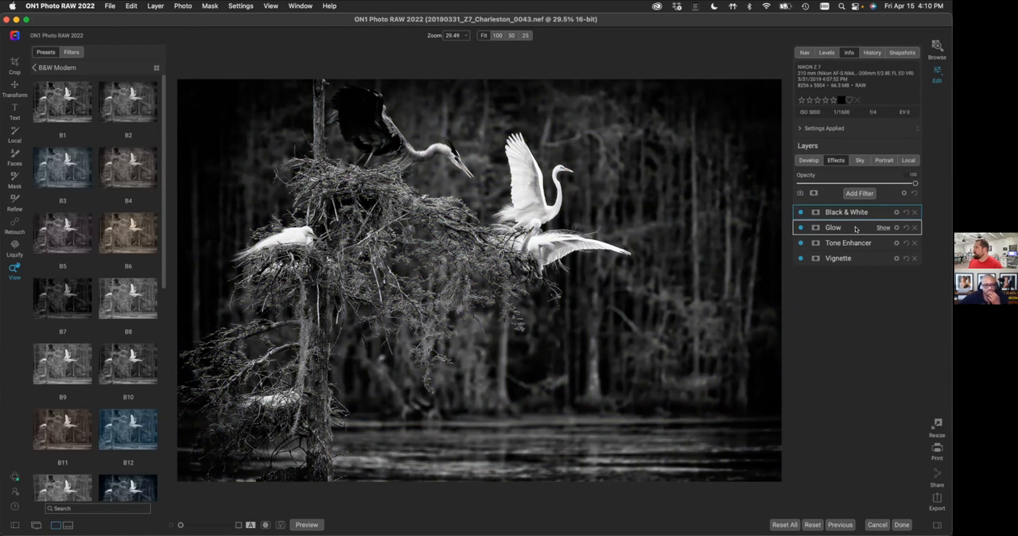
Expand the Glow filter and lower its Amount from 80 to about 31.
{"action": "left_click", "coordinate": [832, 228]}
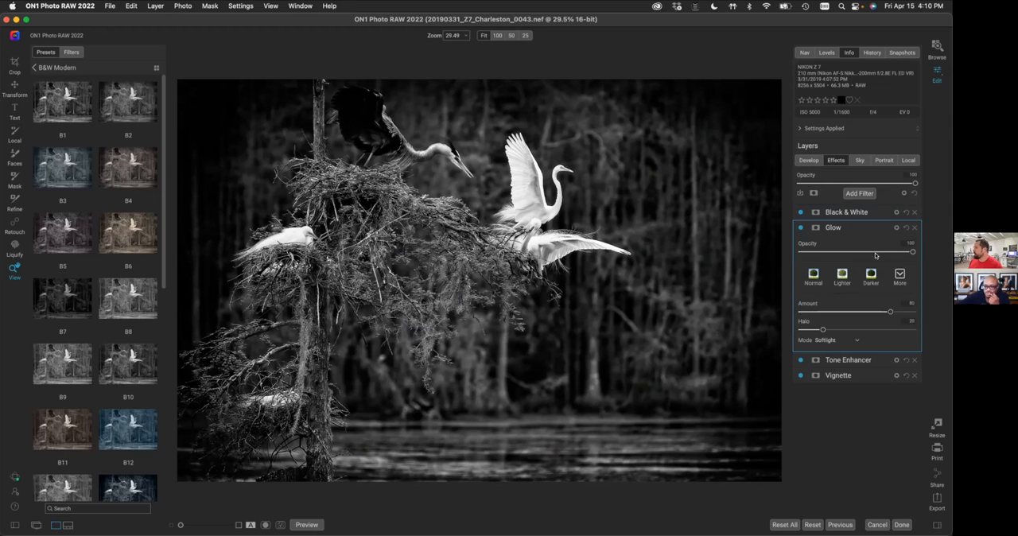
{"action": "left_click_drag", "start_coordinate": [890, 312], "coordinate": [814, 312]}
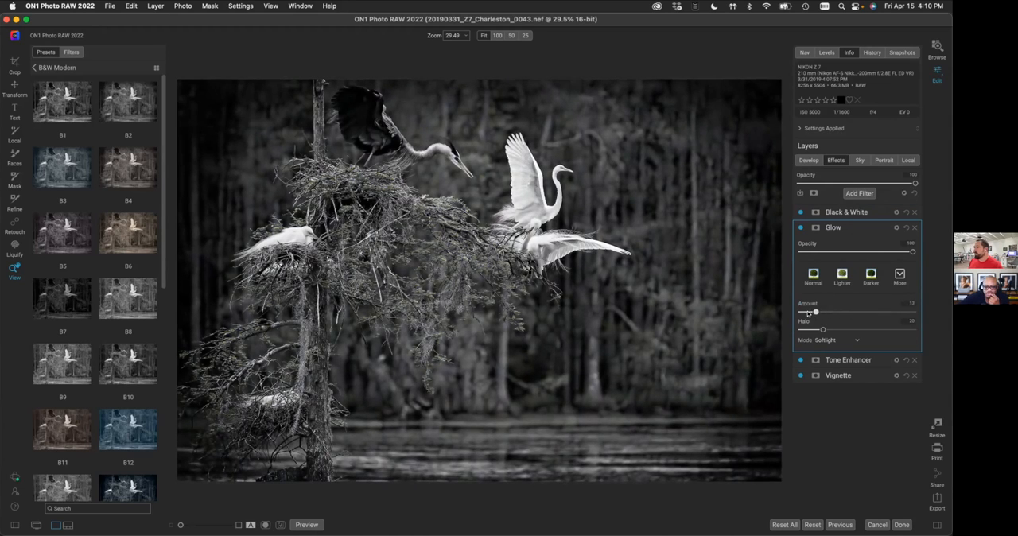
{"action": "left_click_drag", "start_coordinate": [814, 311], "coordinate": [818, 312]}
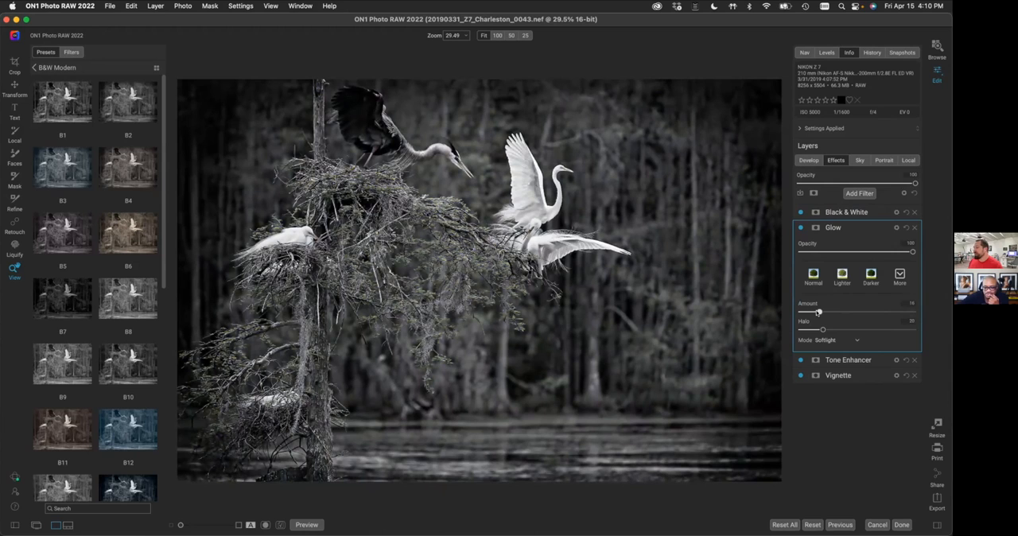
{"action": "mouse_move", "coordinate": [818, 311]}
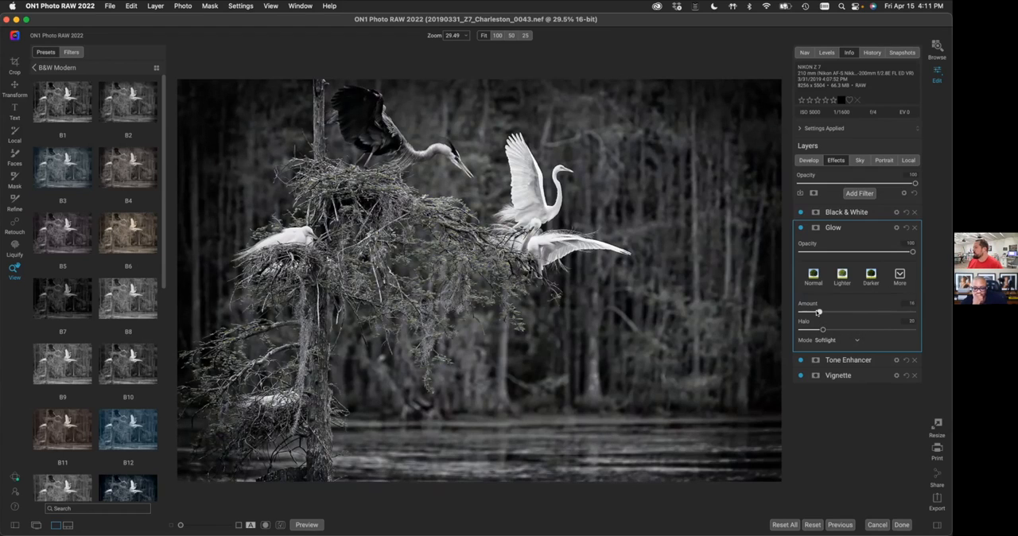
{"action": "left_click_drag", "start_coordinate": [818, 311], "coordinate": [807, 312]}
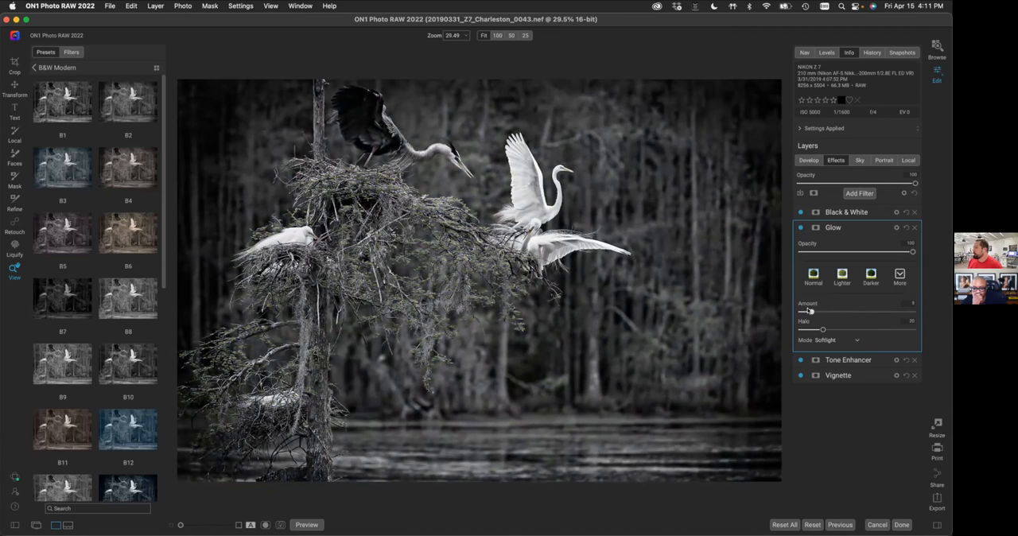
{"action": "left_click_drag", "start_coordinate": [809, 311], "coordinate": [824, 310]}
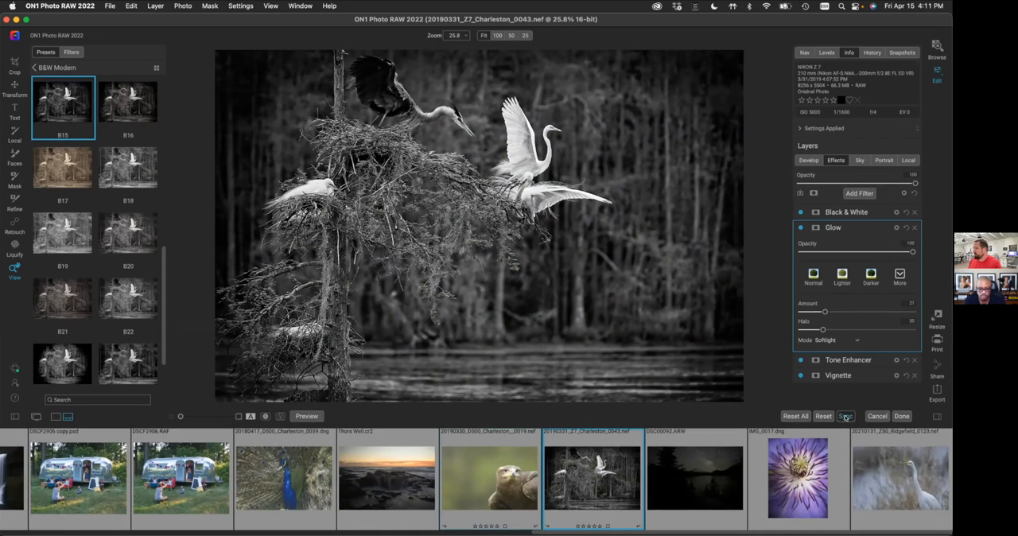
Sync the egret's Develop and Effects settings to the eagle photo, then open export for both.
{"action": "left_click", "coordinate": [846, 416]}
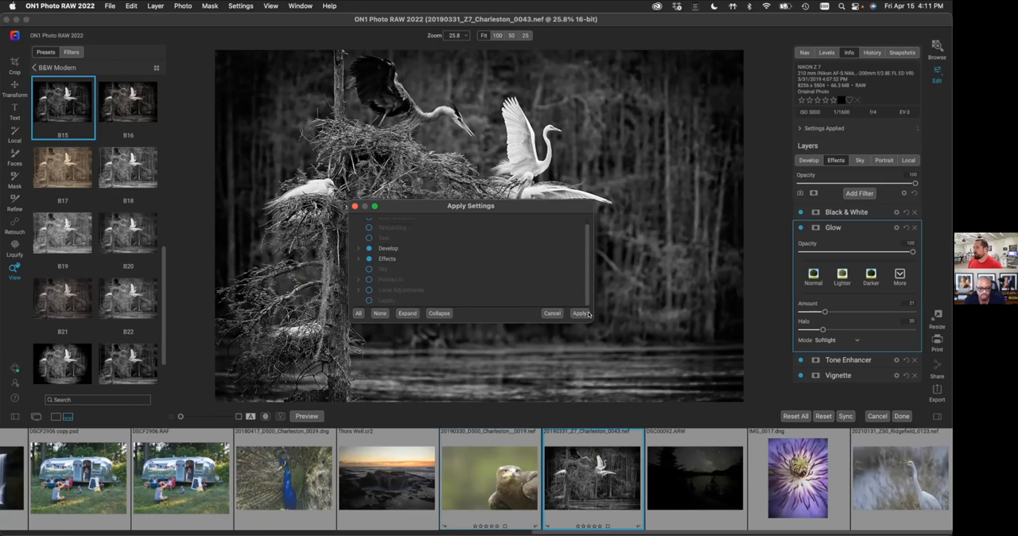
{"action": "left_click", "coordinate": [579, 312]}
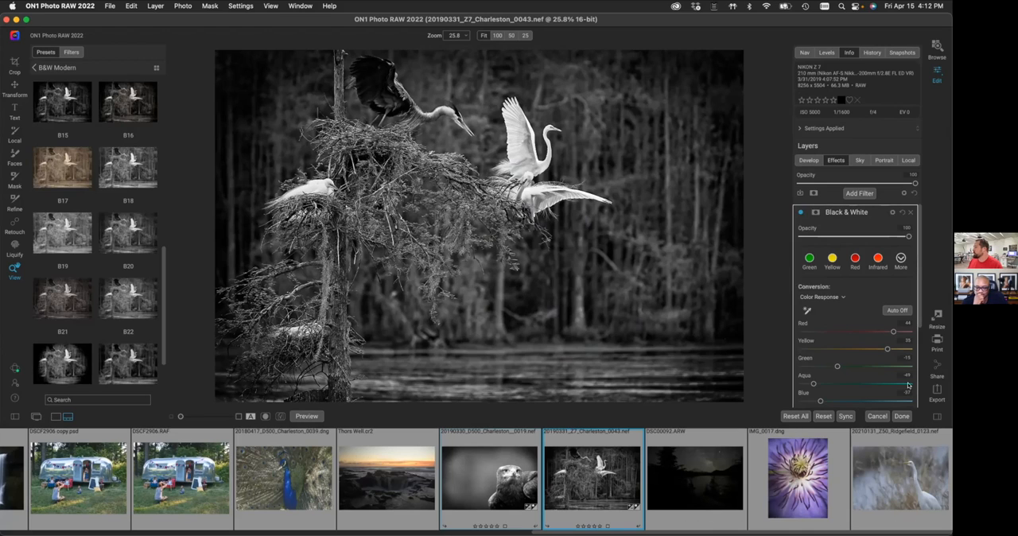
{"action": "left_click", "coordinate": [938, 396]}
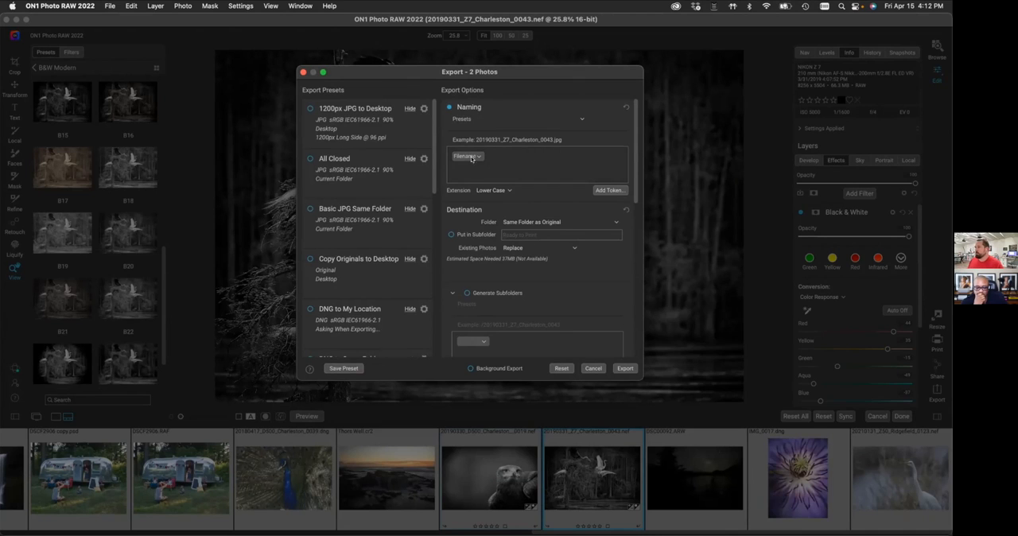
{"action": "left_click", "coordinate": [609, 191]}
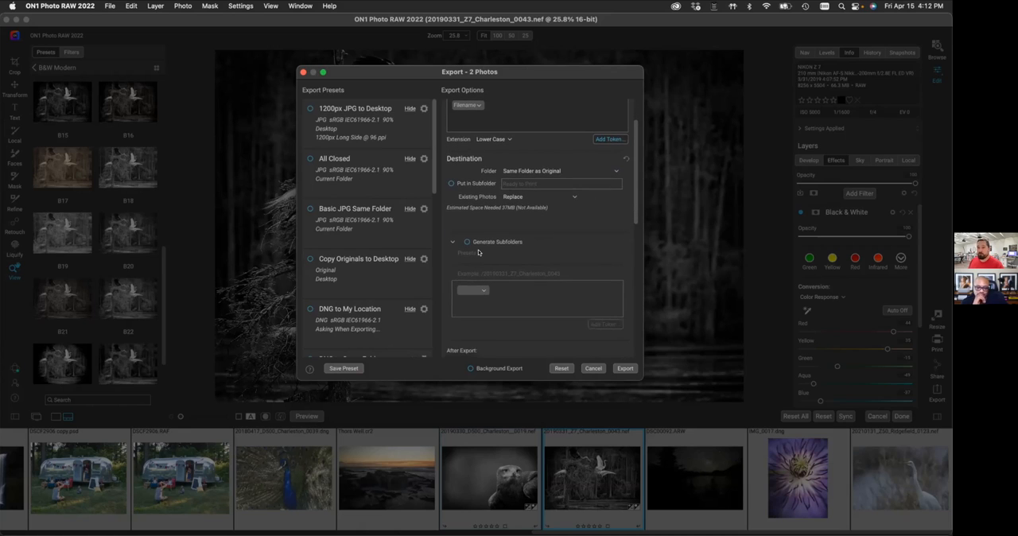
{"action": "scroll", "scroll_direction": "down", "scroll_amount": 3}
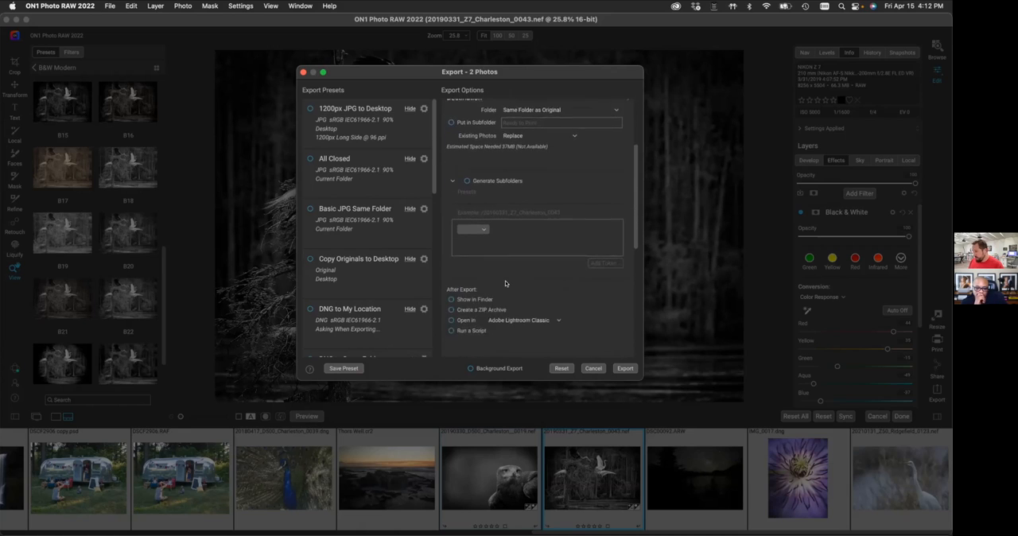
{"action": "scroll", "scroll_direction": "down", "scroll_amount": 3}
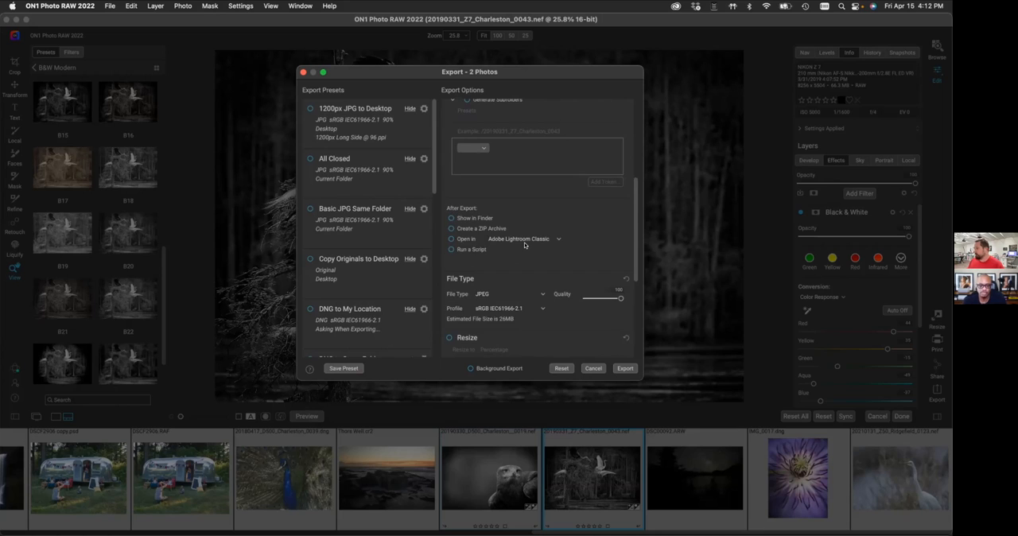
{"action": "scroll", "scroll_direction": "down", "scroll_amount": 3}
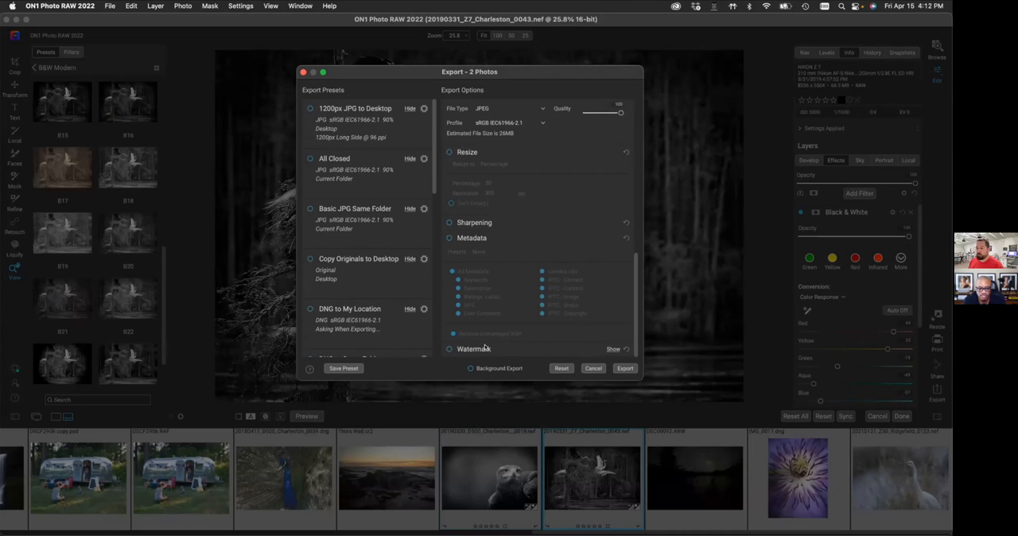
{"action": "scroll", "scroll_direction": "down", "scroll_amount": 3}
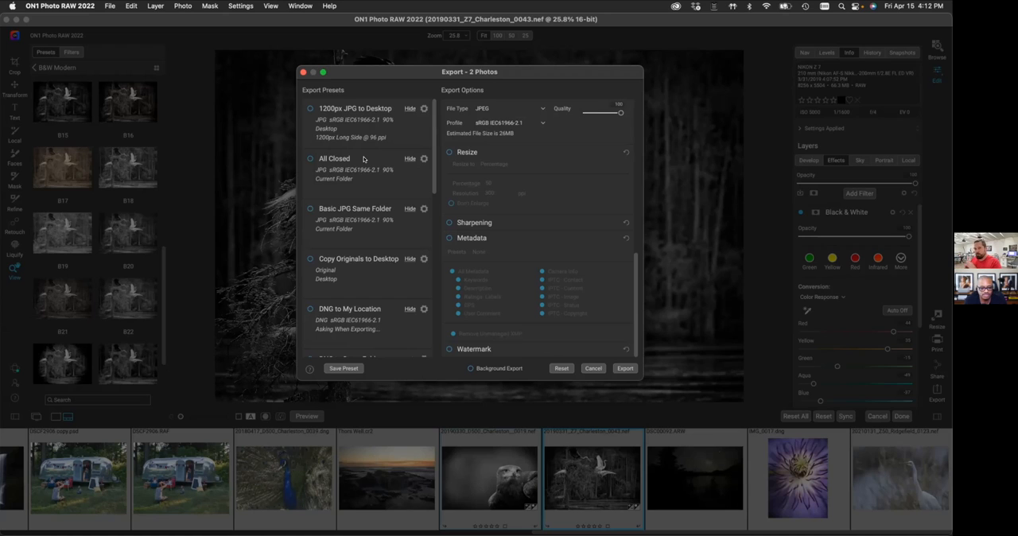
{"action": "mouse_move", "coordinate": [485, 306]}
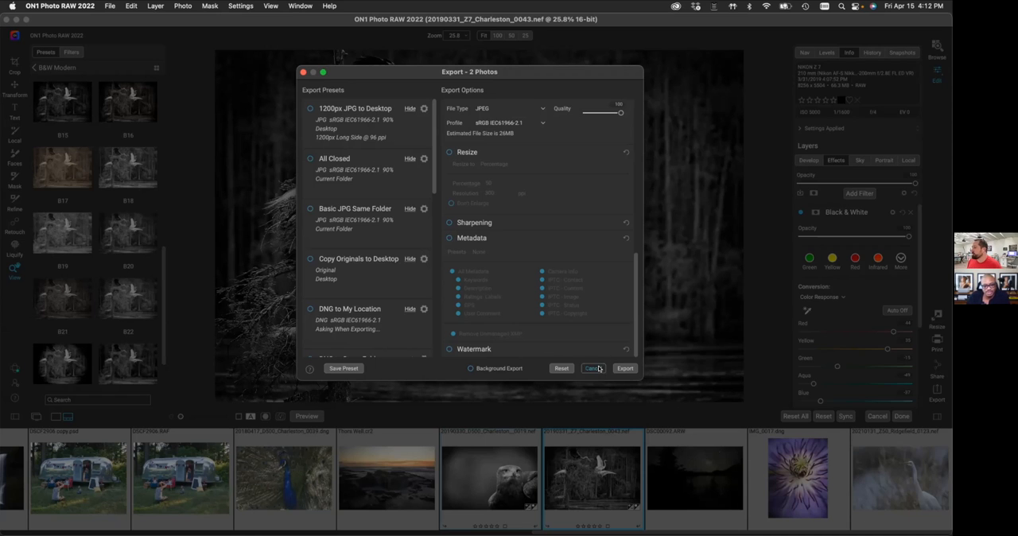
{"action": "left_click", "coordinate": [593, 368]}
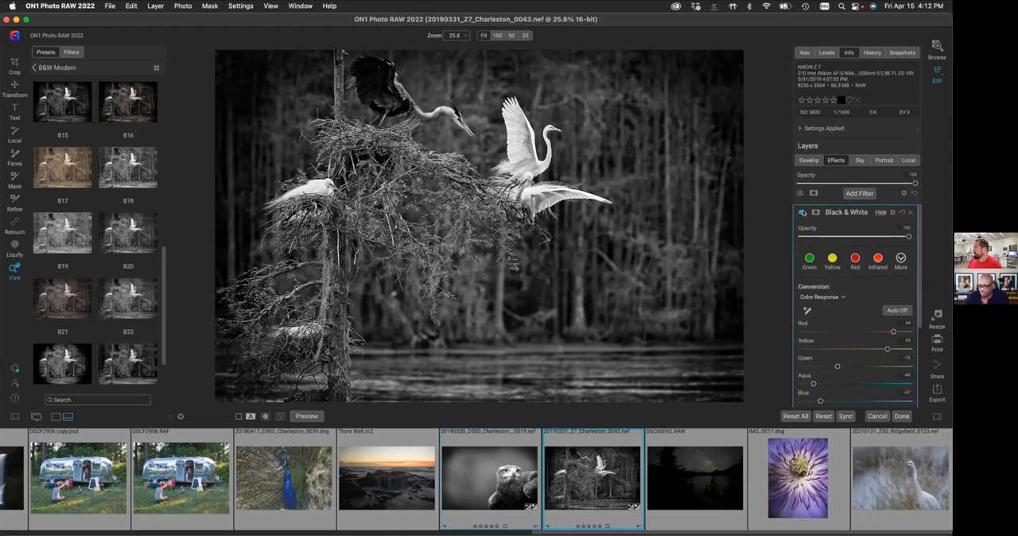
Brush a mask onto the Glow filter over the egrets and nest, lowering mask density.
{"action": "left_click", "coordinate": [801, 213]}
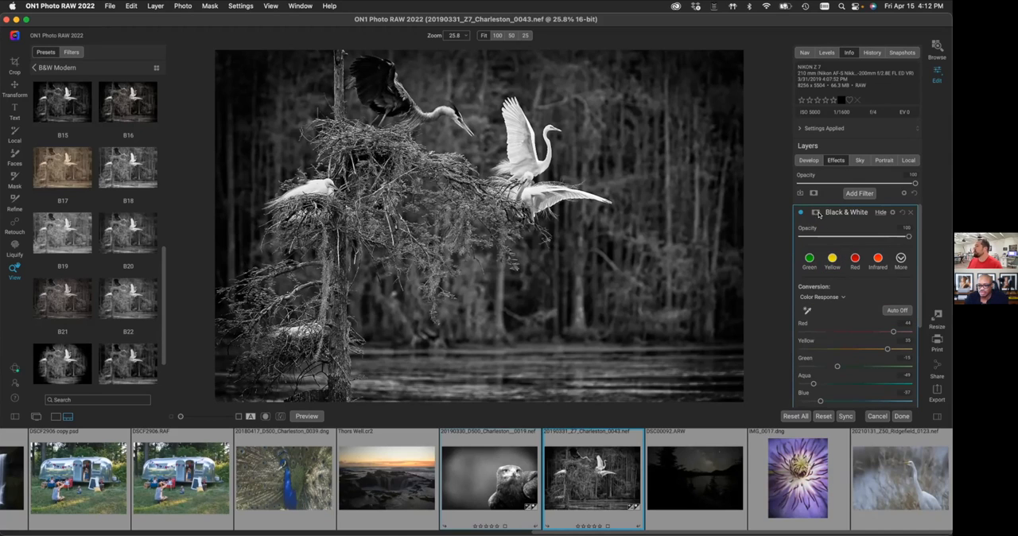
{"action": "mouse_move", "coordinate": [815, 227]}
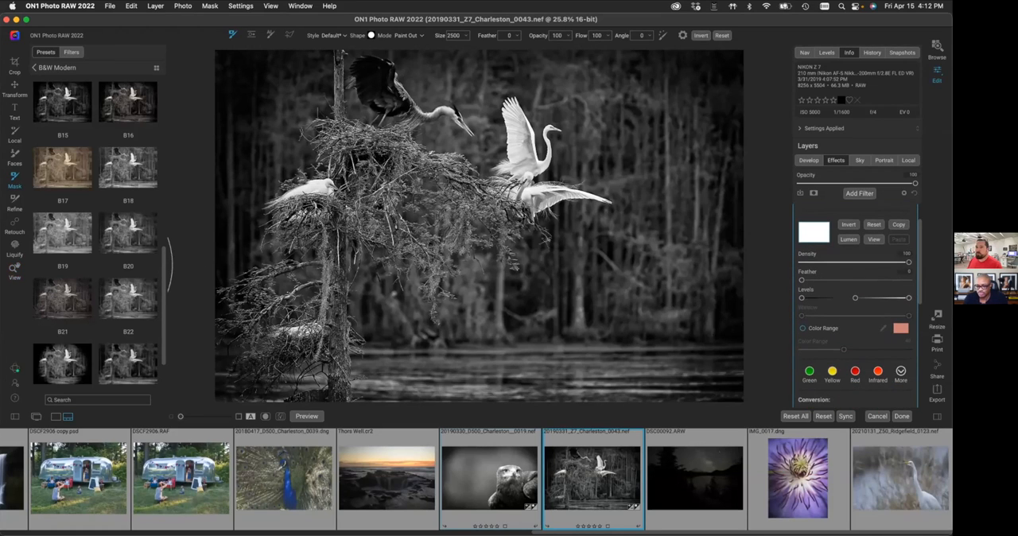
{"action": "mouse_move", "coordinate": [593, 235]}
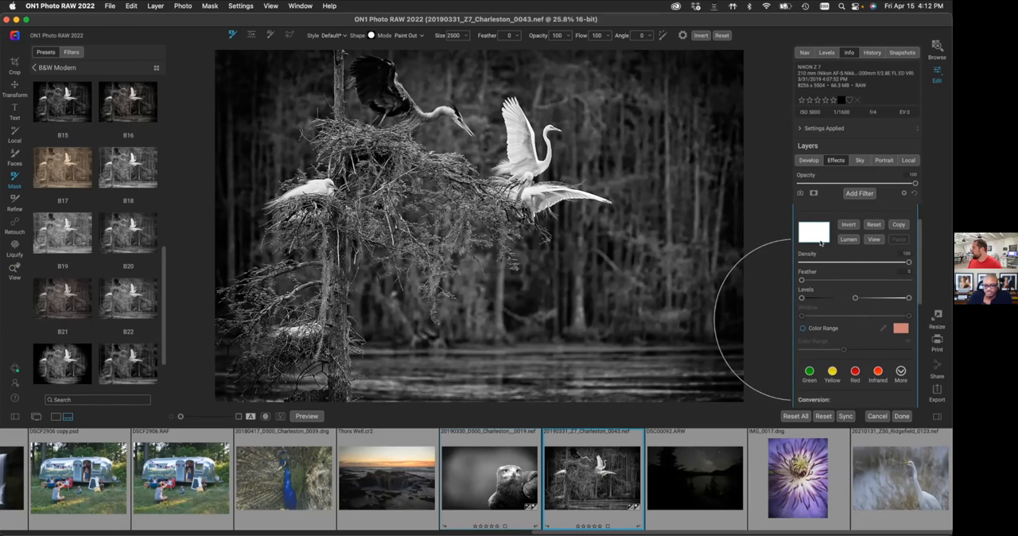
{"action": "left_click", "coordinate": [859, 192]}
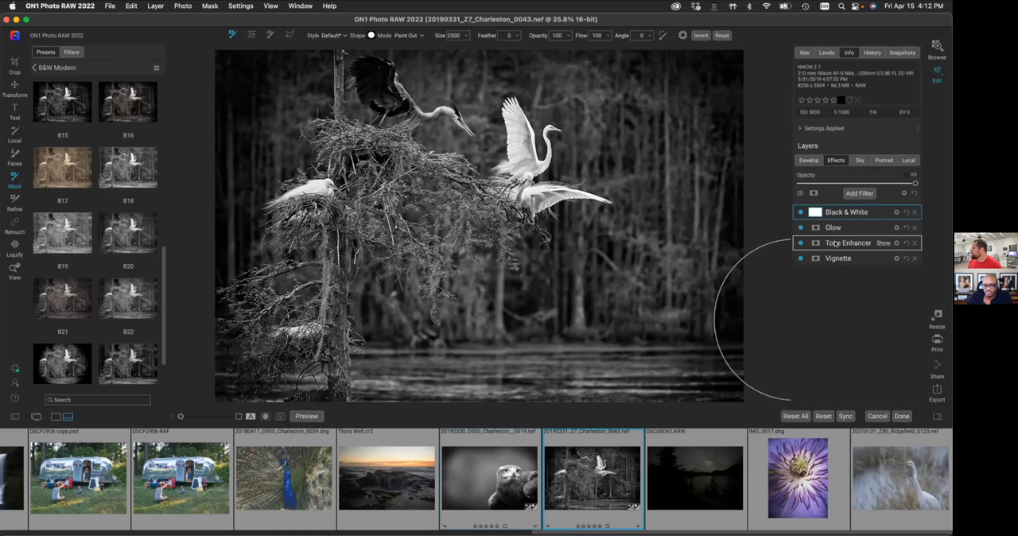
{"action": "left_click", "coordinate": [833, 227]}
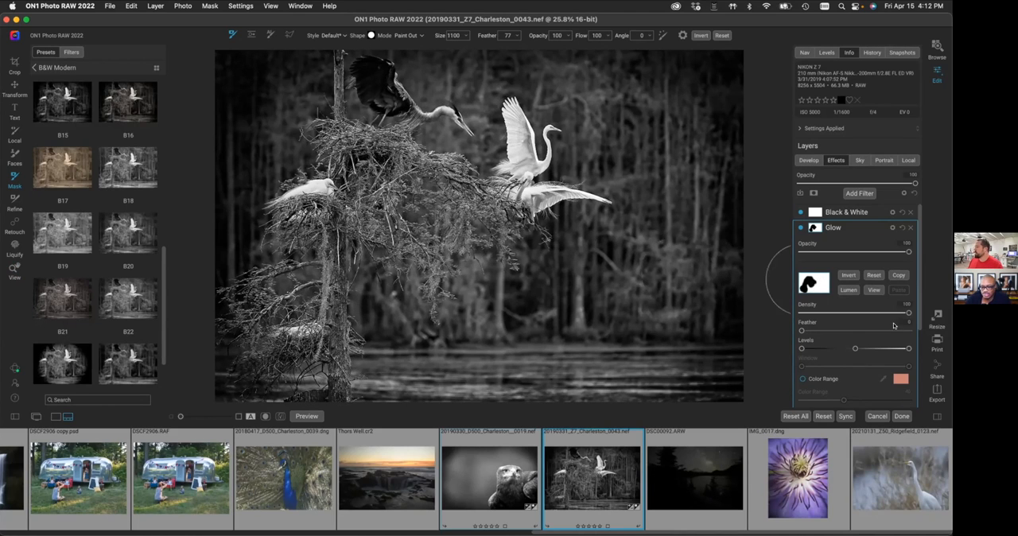
{"action": "left_click_drag", "start_coordinate": [909, 313], "coordinate": [893, 312]}
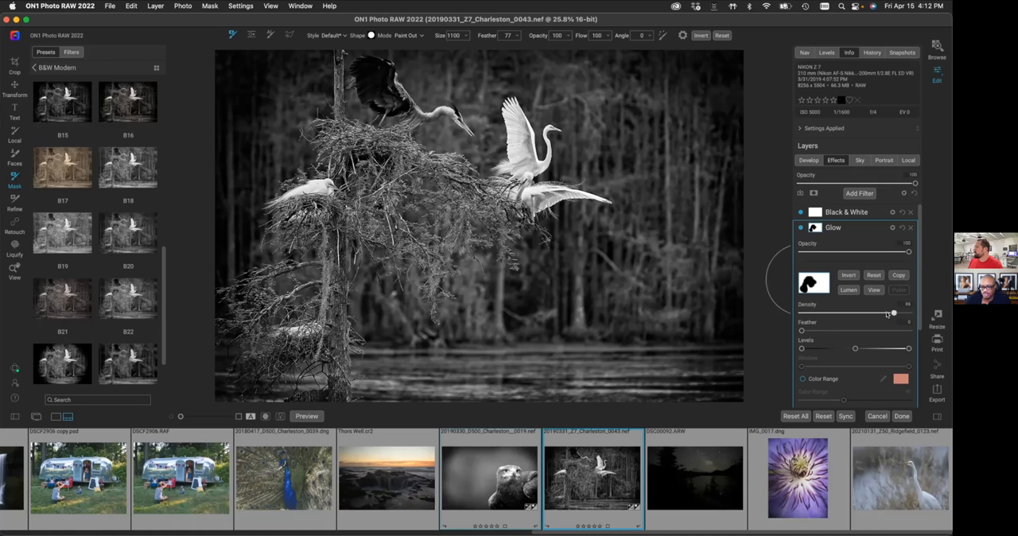
{"action": "mouse_move", "coordinate": [708, 296]}
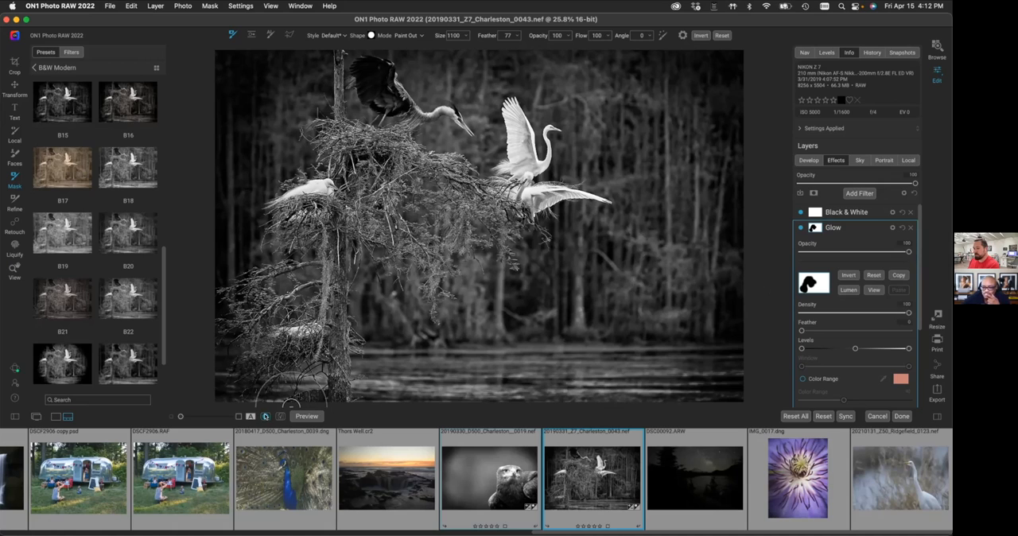
{"action": "mouse_move", "coordinate": [647, 296]}
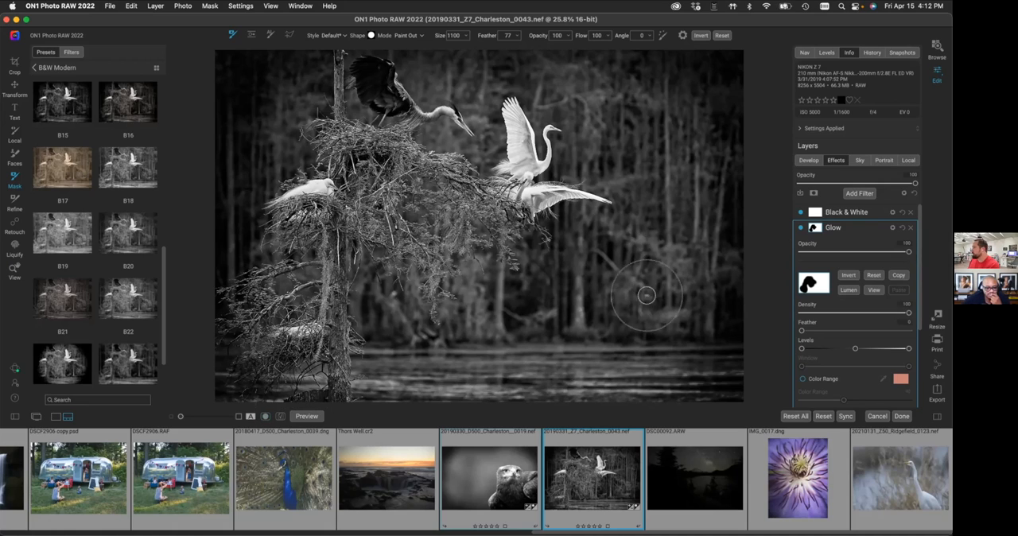
{"action": "double_click", "coordinate": [833, 228]}
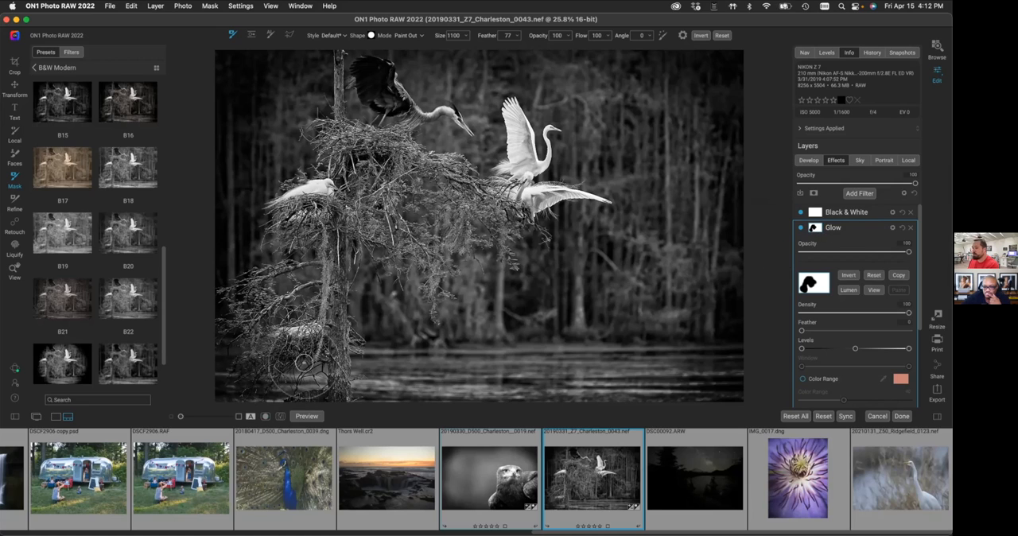
{"action": "mouse_move", "coordinate": [752, 309]}
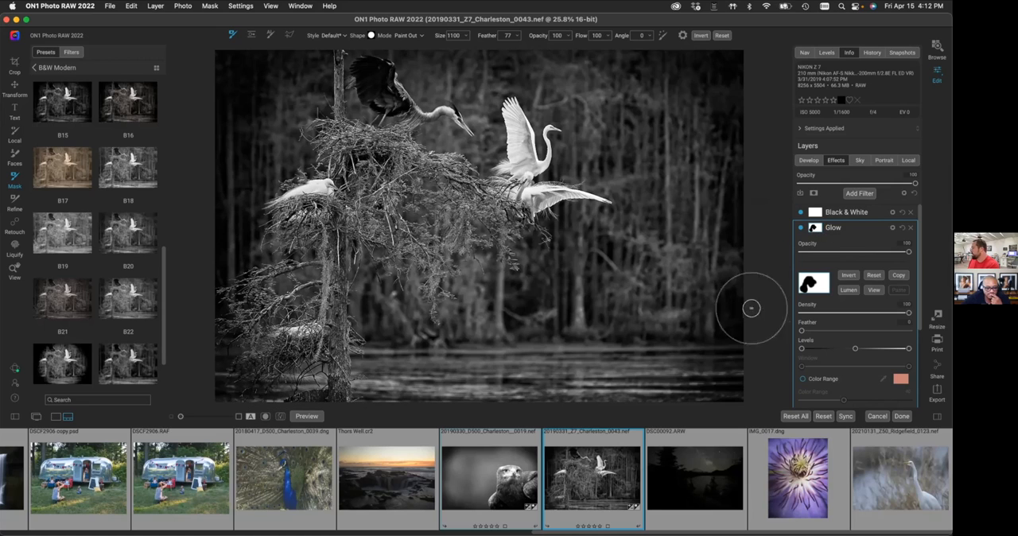
{"action": "mouse_move", "coordinate": [867, 226]}
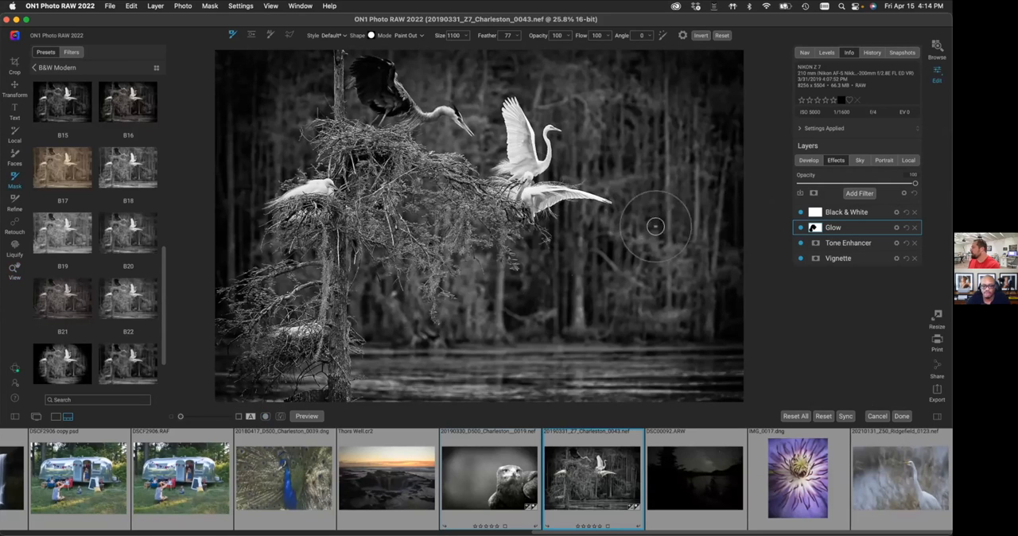
Expand the Glow filter and scroll to its Normal, all-tones blending options.
{"action": "left_click", "coordinate": [833, 227]}
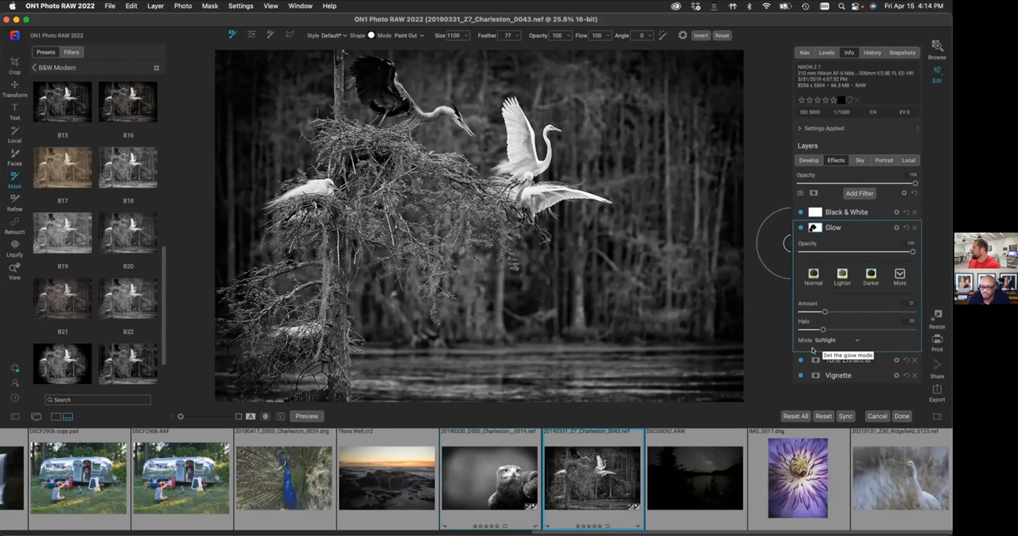
{"action": "mouse_move", "coordinate": [815, 243]}
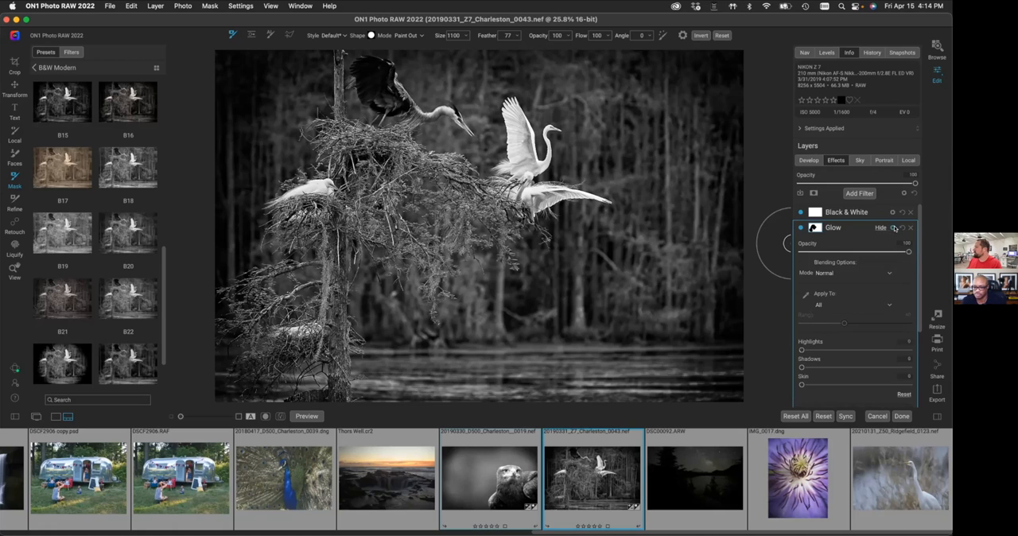
{"action": "scroll", "scroll_direction": "down", "scroll_amount": 3}
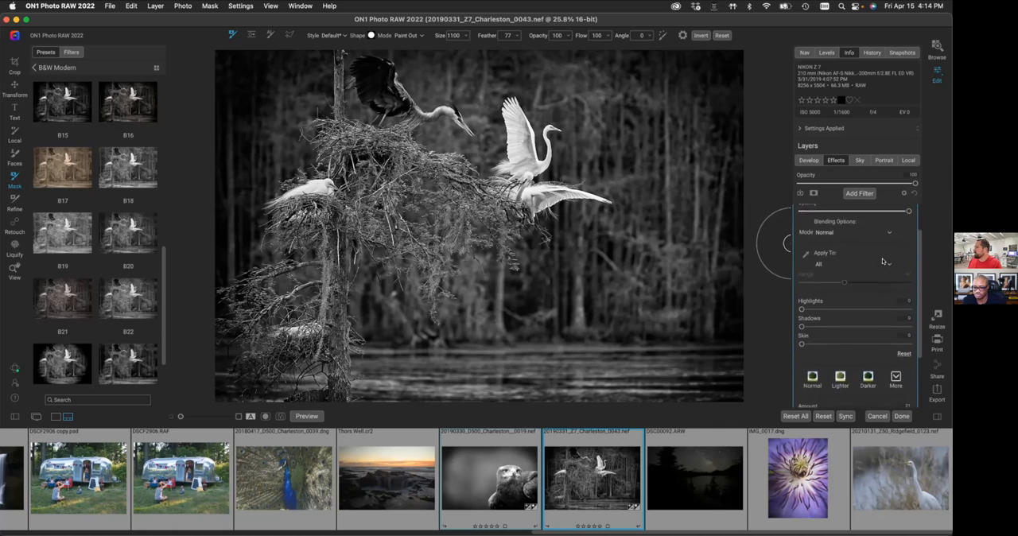